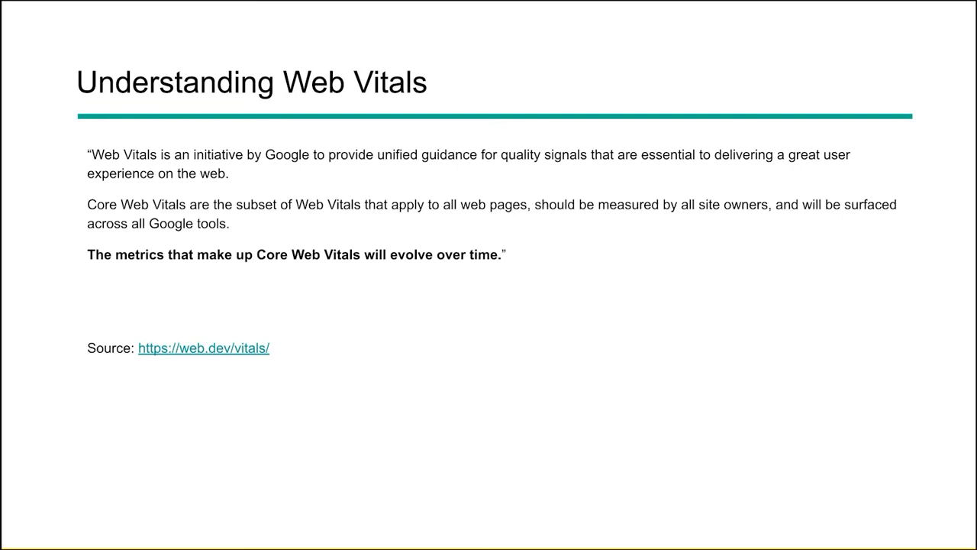
Advance the slideshow to the 'Understanding Web Vitals' slide.
{"action": "key", "text": "Right"}
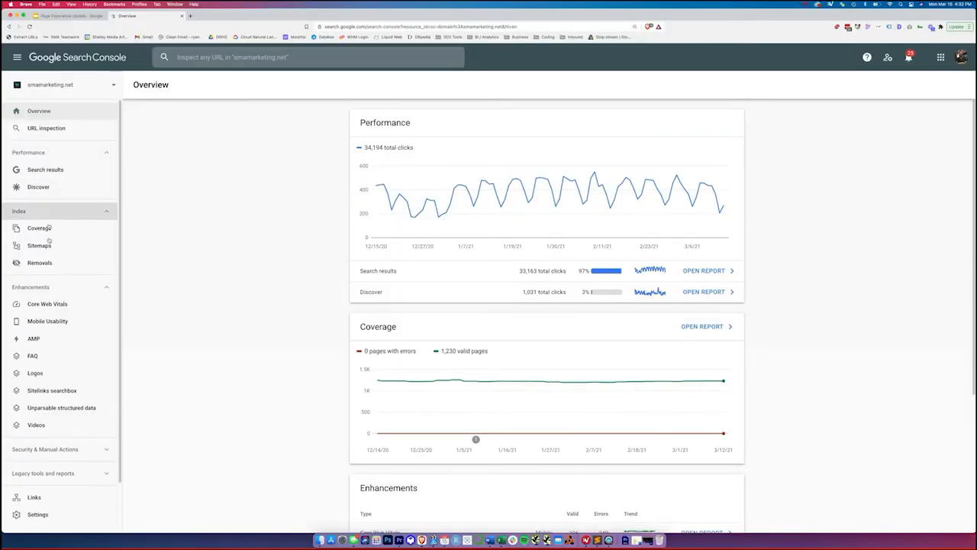
{"action": "mouse_move", "coordinate": [47, 304]}
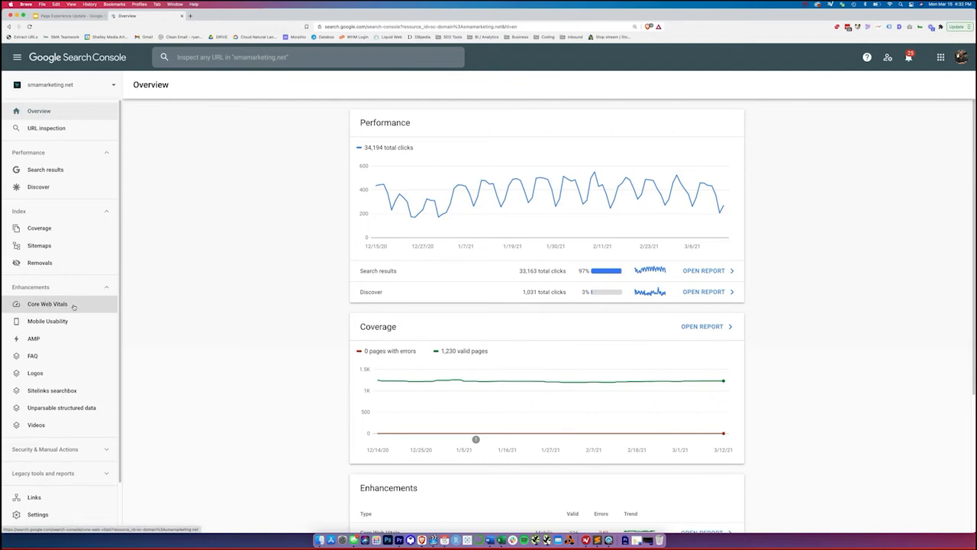
Open the Core Web Vitals report under Enhancements in Search Console.
{"action": "left_click", "coordinate": [47, 303]}
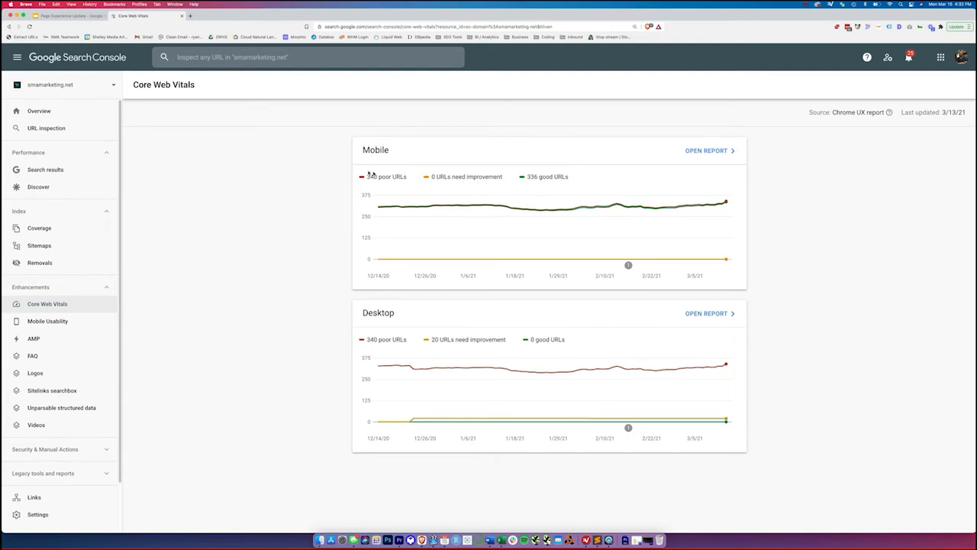
{"action": "mouse_move", "coordinate": [530, 212]}
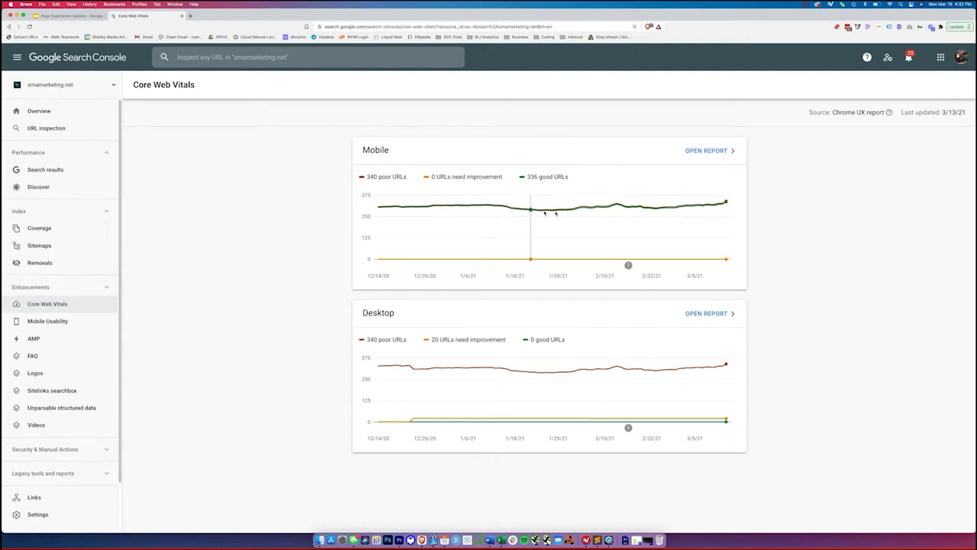
{"action": "mouse_move", "coordinate": [403, 165]}
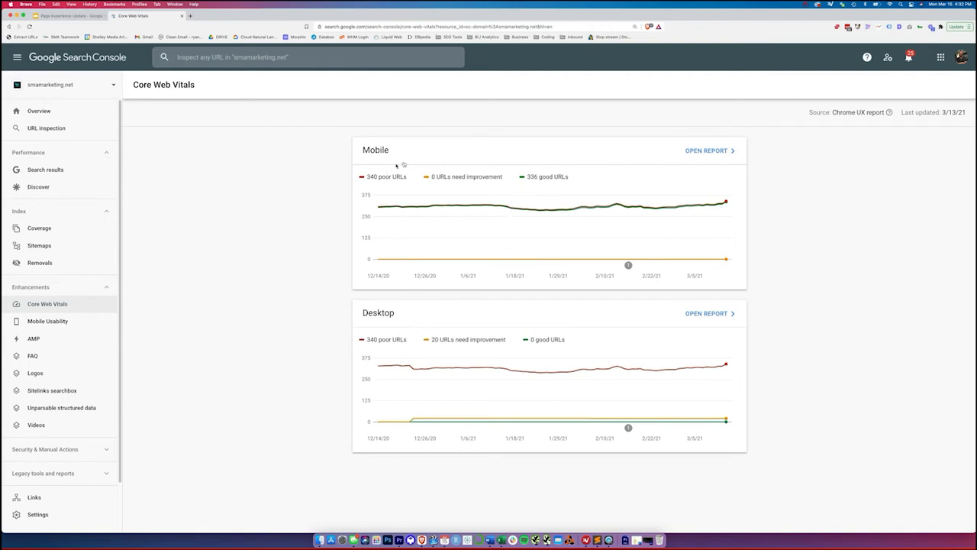
{"action": "mouse_move", "coordinate": [402, 303]}
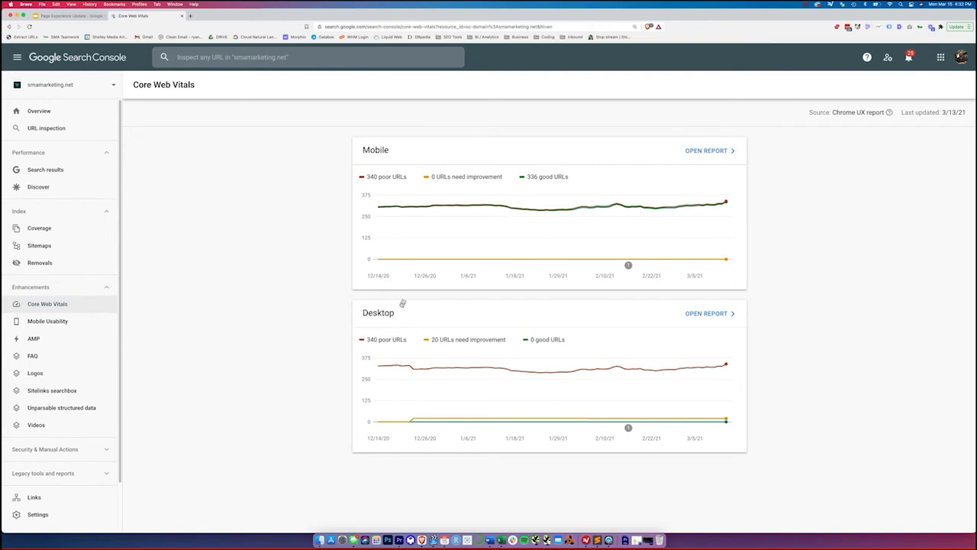
{"action": "mouse_move", "coordinate": [641, 207]}
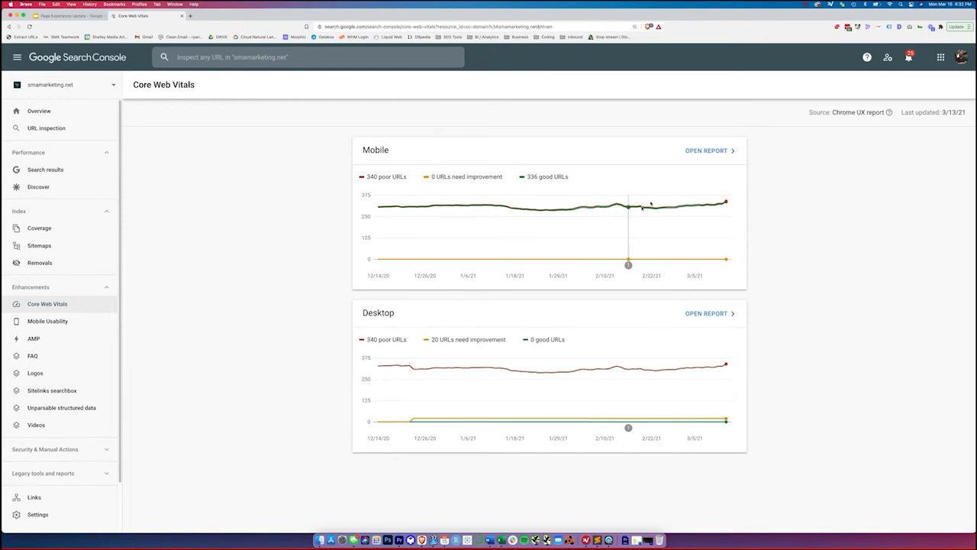
Open the mobile report and the 'LCP issue: longer than 4s (mobile)' details.
{"action": "left_click", "coordinate": [705, 151]}
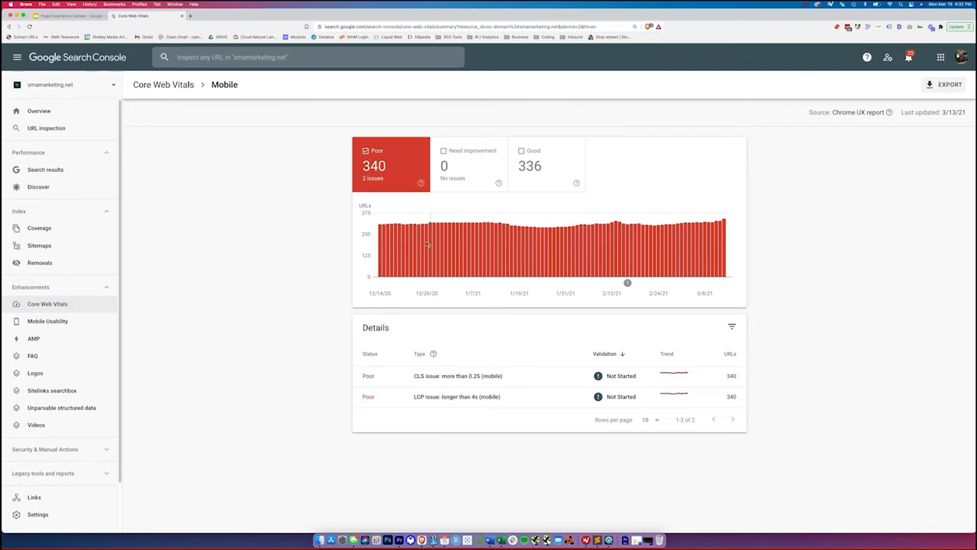
{"action": "mouse_move", "coordinate": [427, 416]}
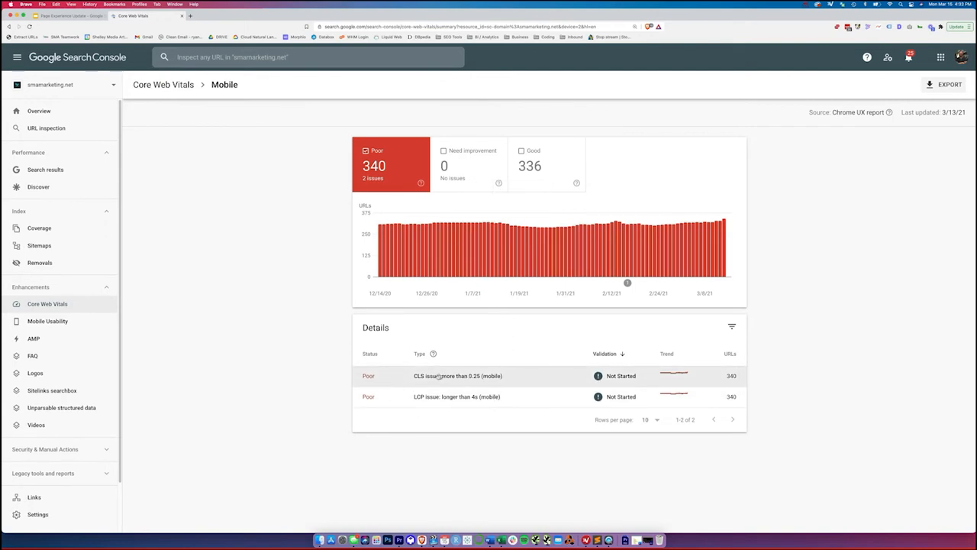
{"action": "mouse_move", "coordinate": [405, 396]}
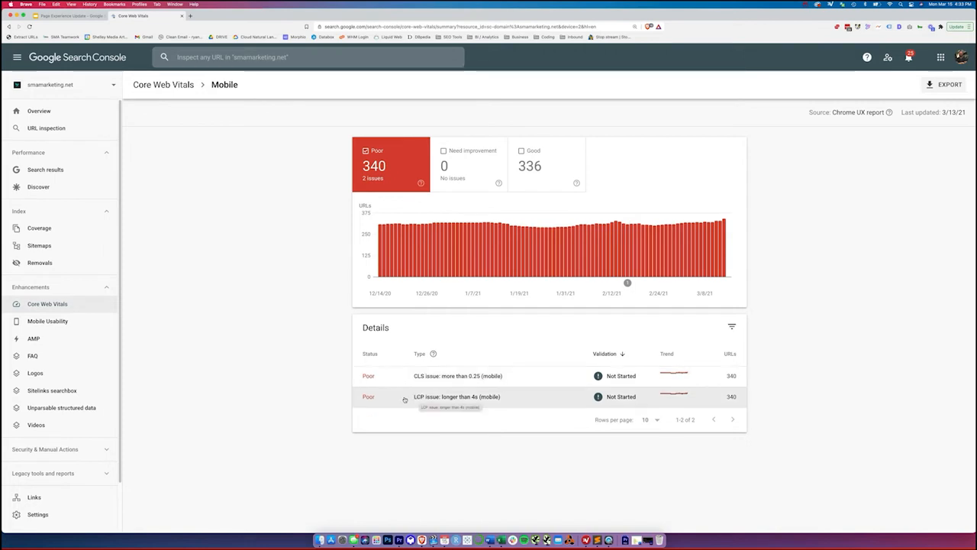
{"action": "mouse_move", "coordinate": [580, 394]}
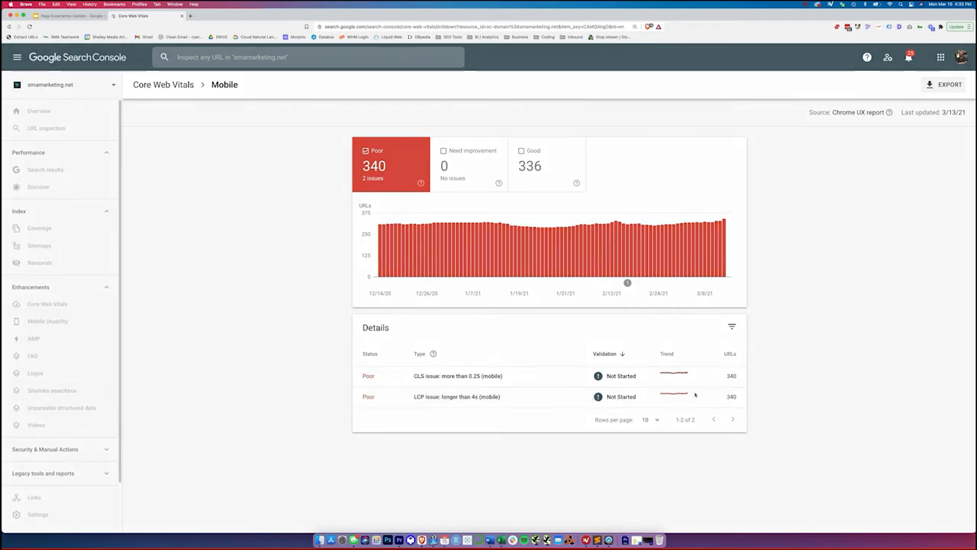
{"action": "left_click", "coordinate": [457, 396]}
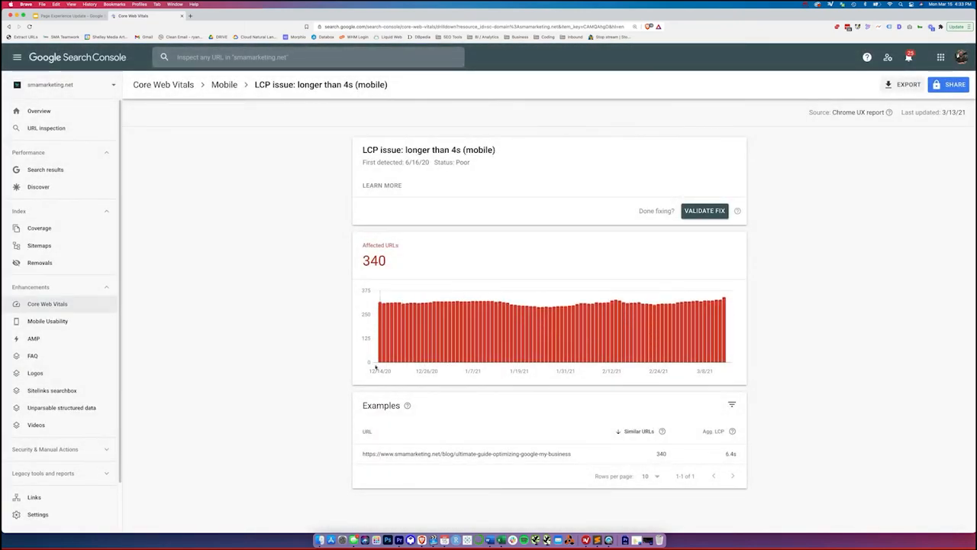
{"action": "mouse_move", "coordinate": [473, 447]}
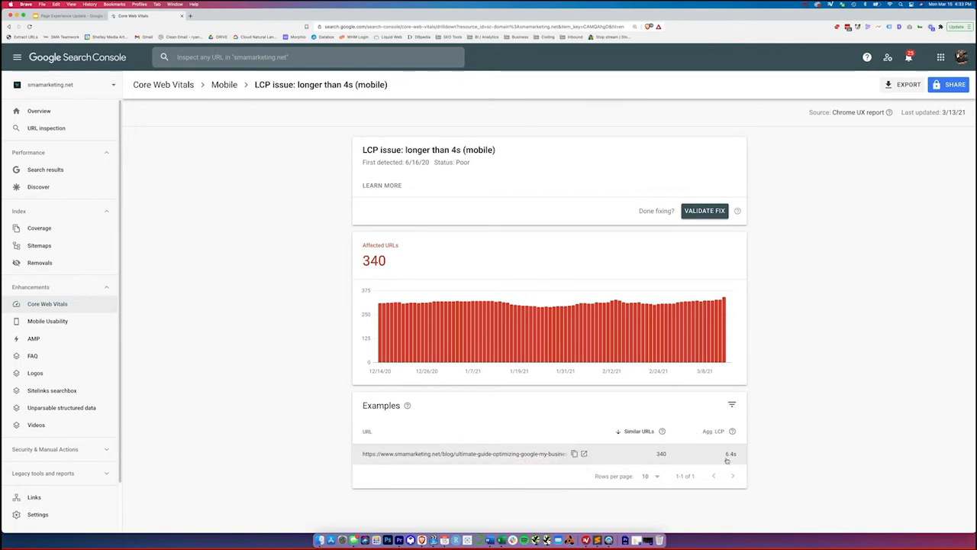
{"action": "mouse_move", "coordinate": [728, 455]}
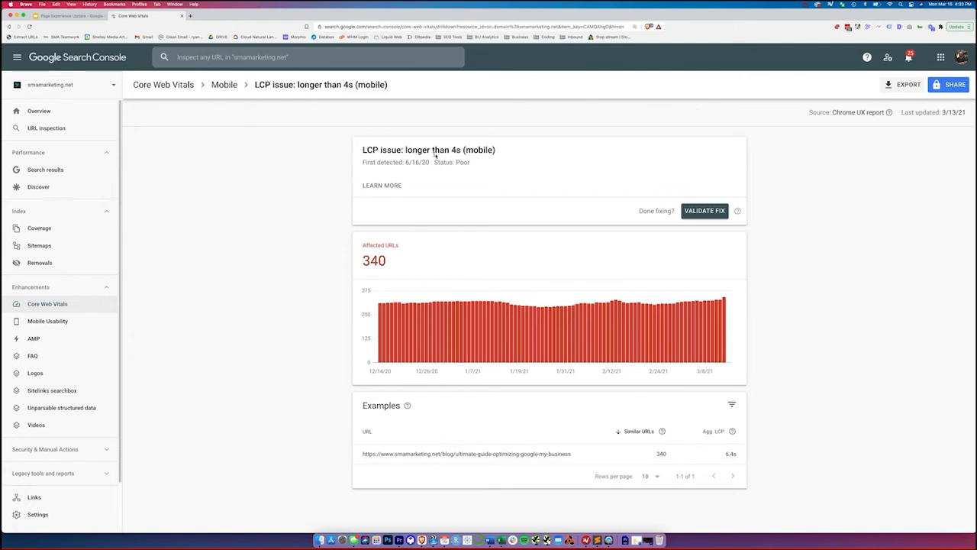
{"action": "mouse_move", "coordinate": [466, 453]}
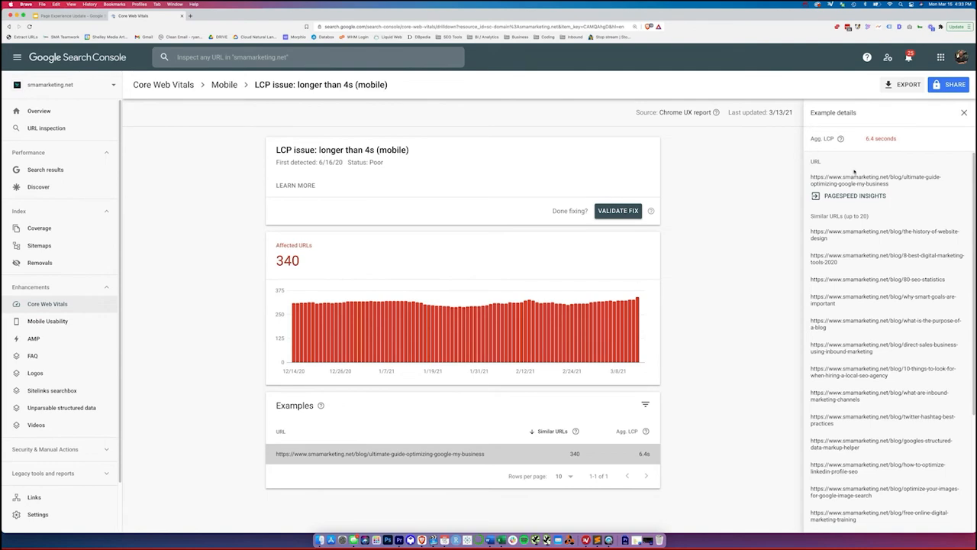
{"action": "scroll", "scroll_direction": "down", "scroll_amount": 3}
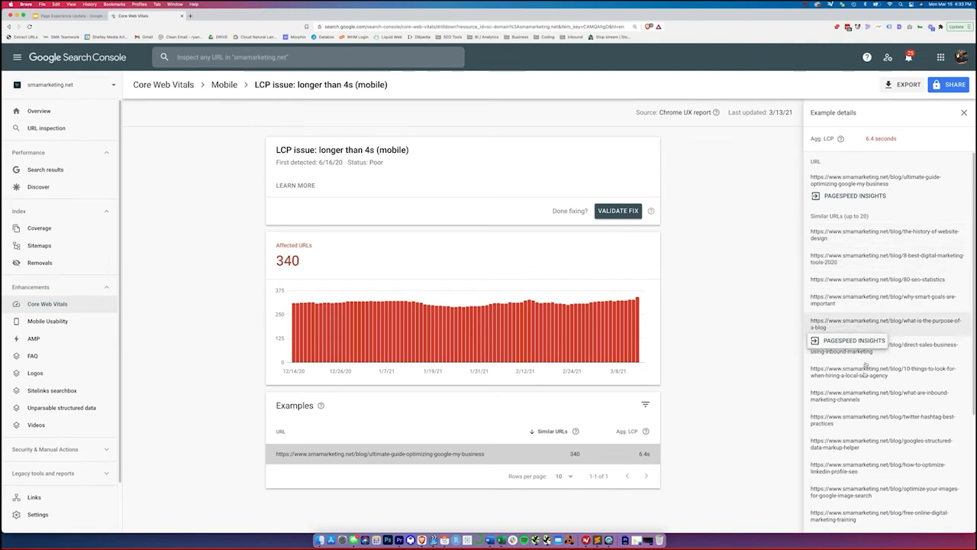
{"action": "mouse_move", "coordinate": [861, 257]}
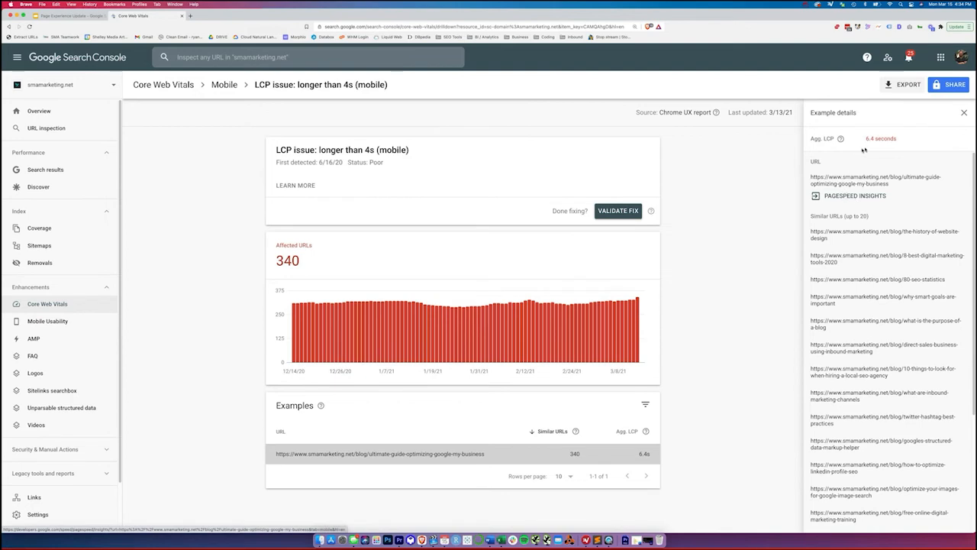
{"action": "mouse_move", "coordinate": [878, 229]}
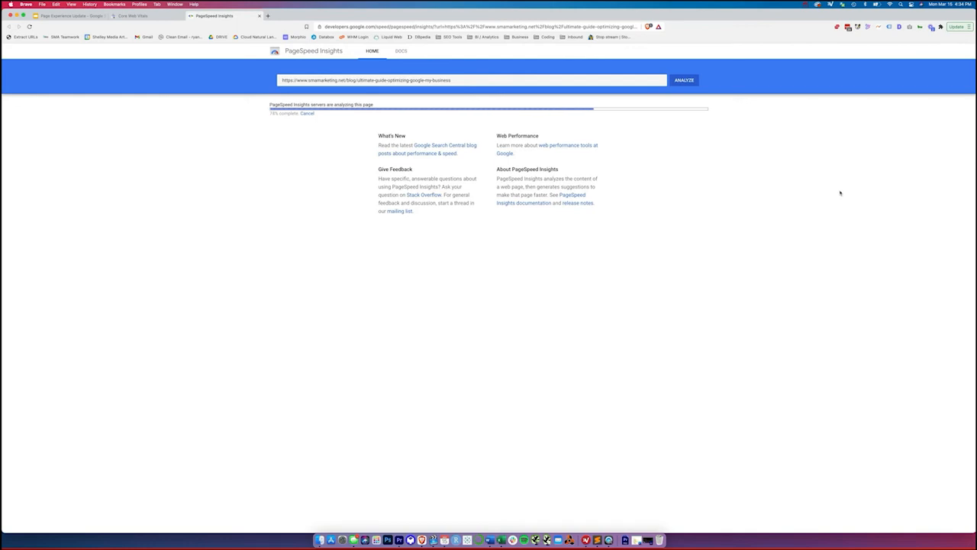
{"action": "mouse_move", "coordinate": [738, 284]}
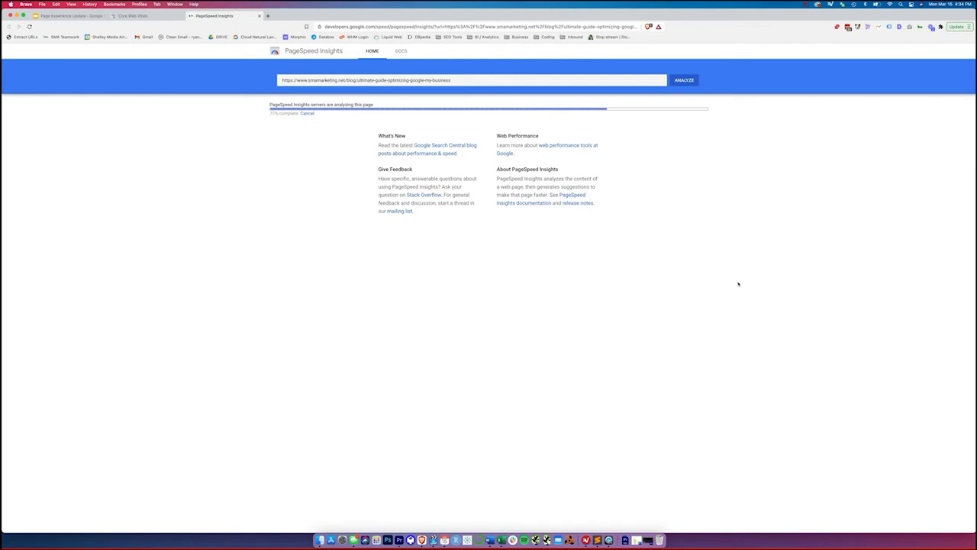
{"action": "mouse_move", "coordinate": [706, 258]}
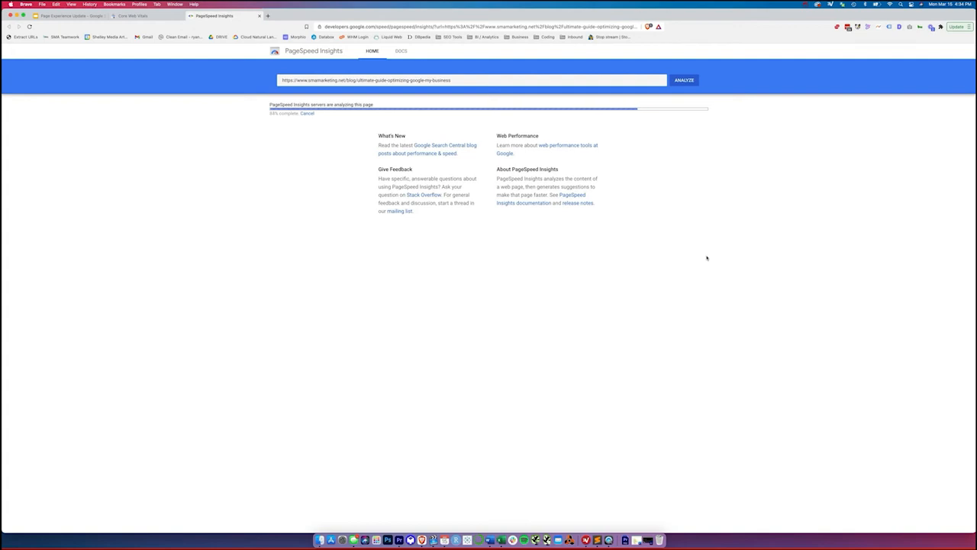
{"action": "mouse_move", "coordinate": [732, 275]}
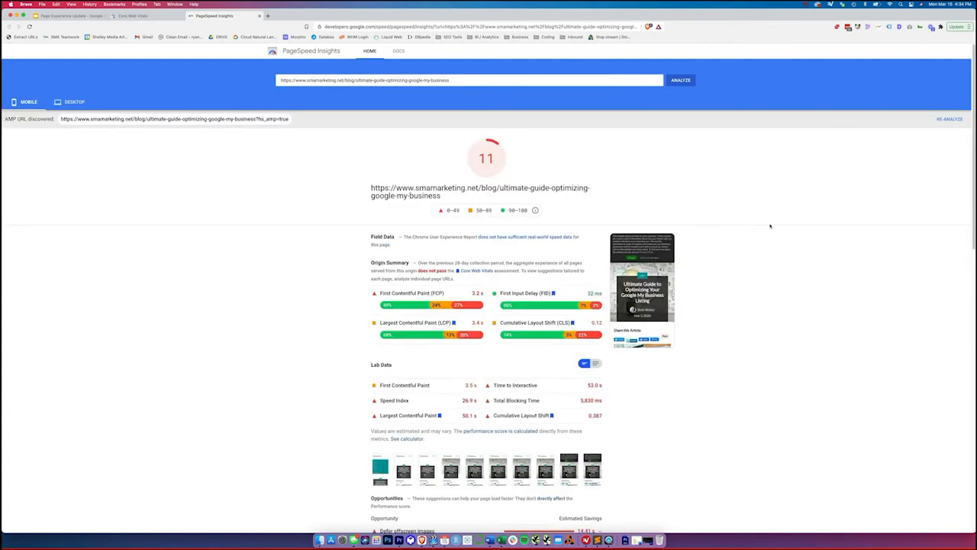
{"action": "mouse_move", "coordinate": [277, 189]}
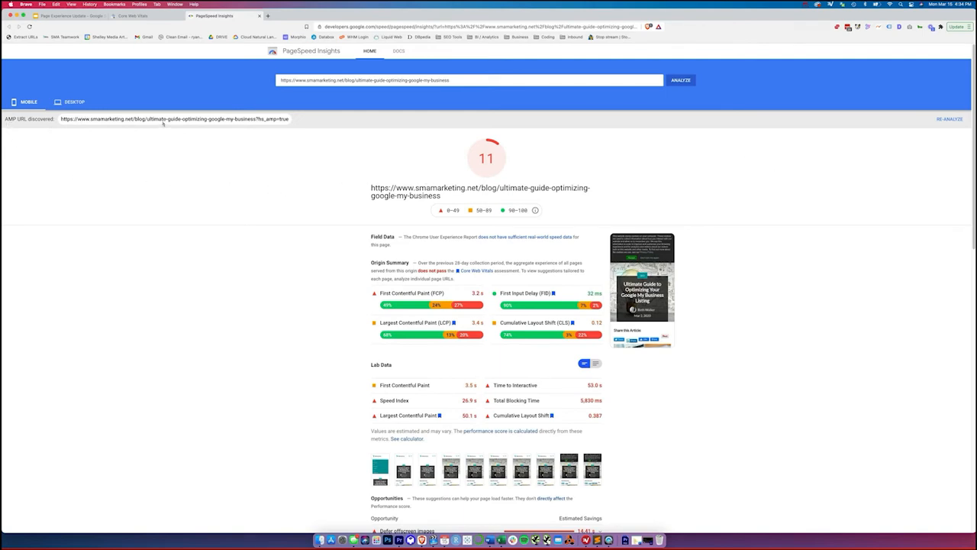
{"action": "mouse_move", "coordinate": [210, 128]}
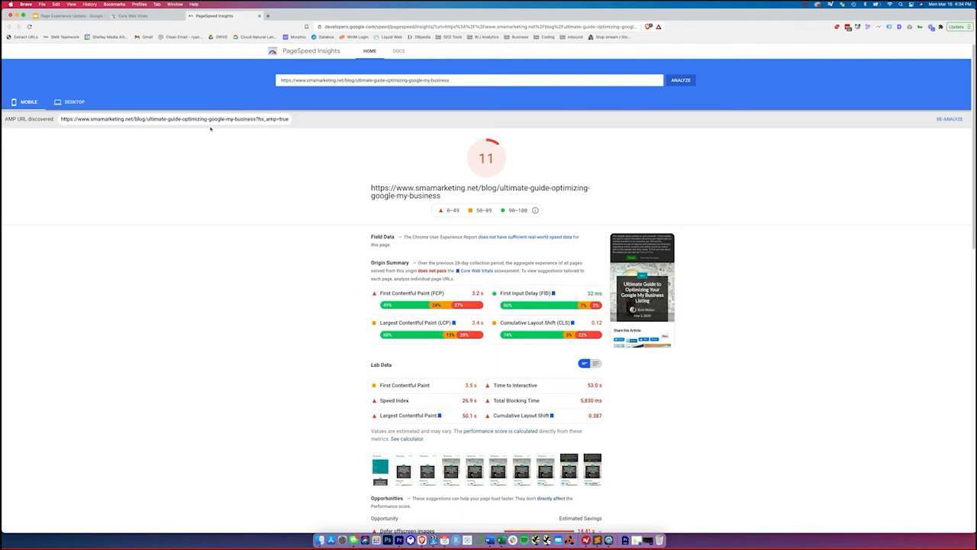
Switch back to the Search Console LCP issue details tab.
{"action": "left_click", "coordinate": [134, 15]}
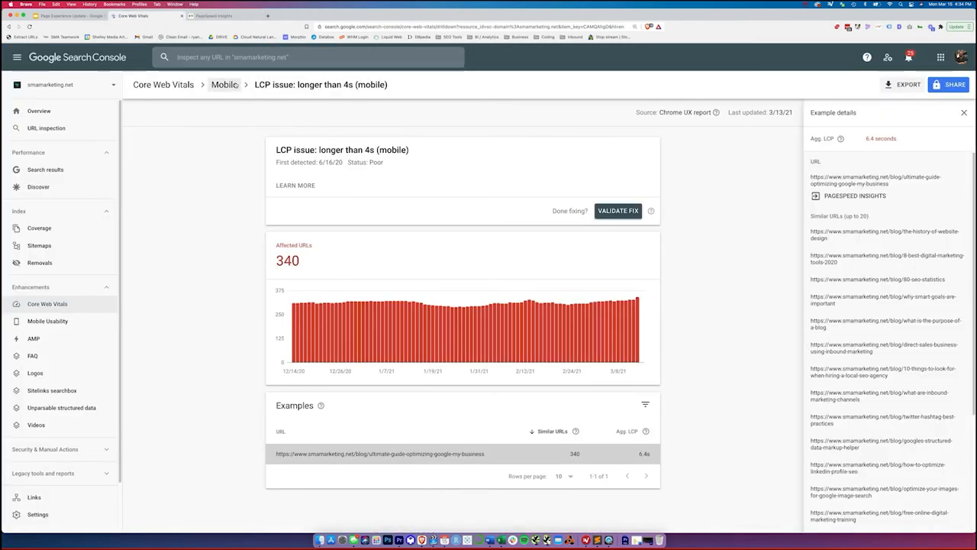
Return to the mobile summary, chart Good URLs, and open the 336 Good URLs detail.
{"action": "left_click", "coordinate": [224, 84]}
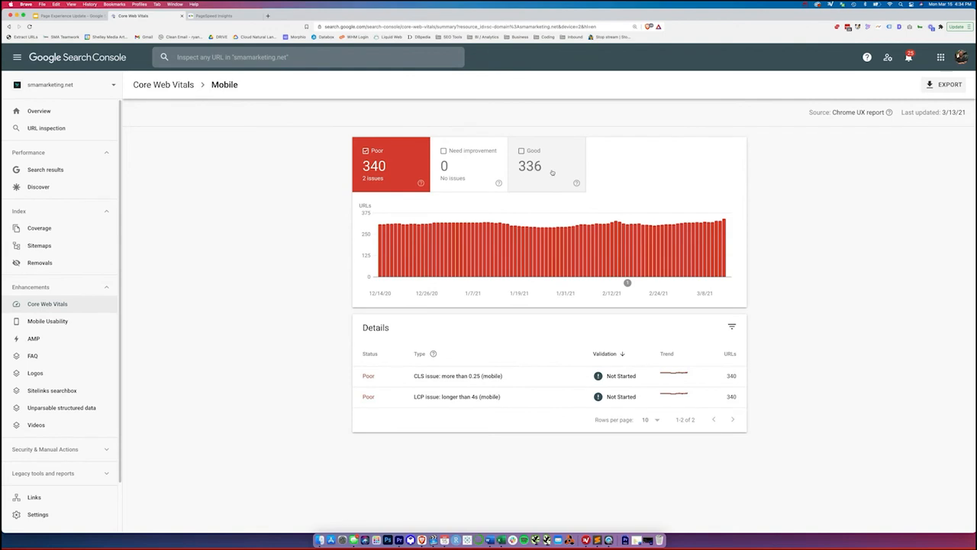
{"action": "left_click", "coordinate": [546, 164]}
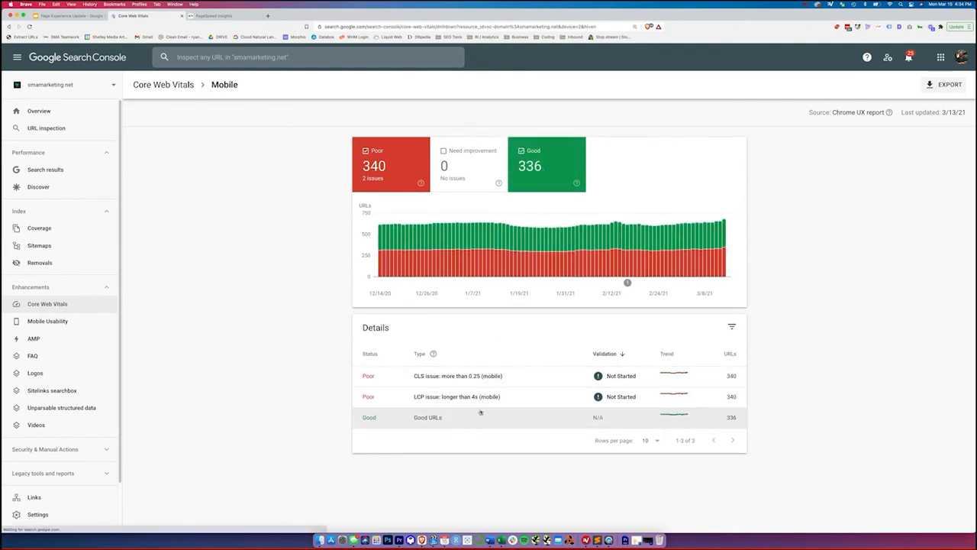
{"action": "left_click", "coordinate": [427, 416]}
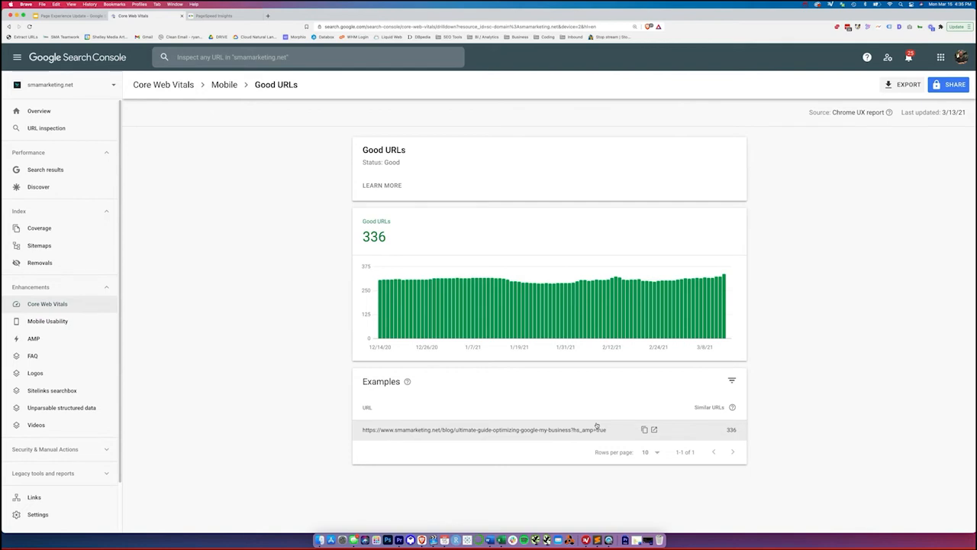
{"action": "mouse_move", "coordinate": [477, 187]}
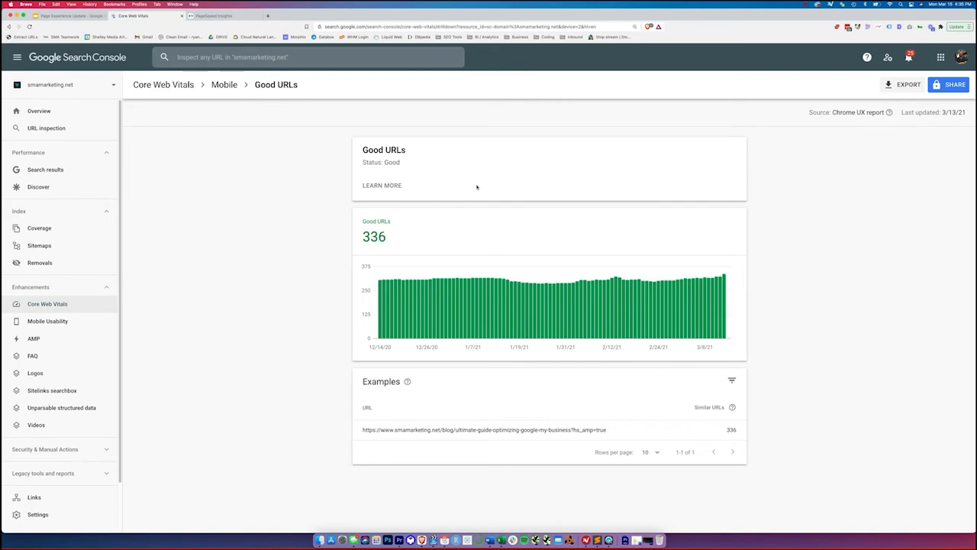
{"action": "mouse_move", "coordinate": [619, 244]}
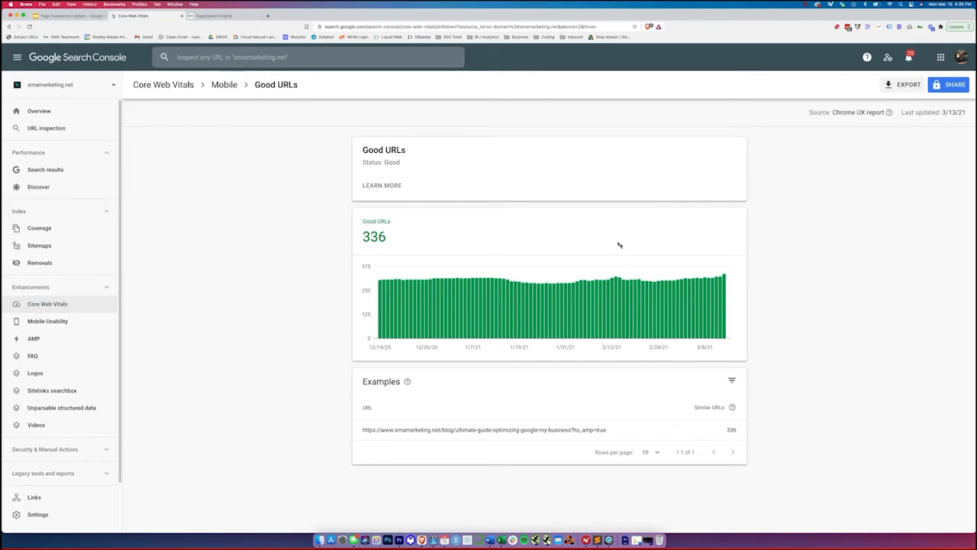
{"action": "mouse_move", "coordinate": [384, 211]}
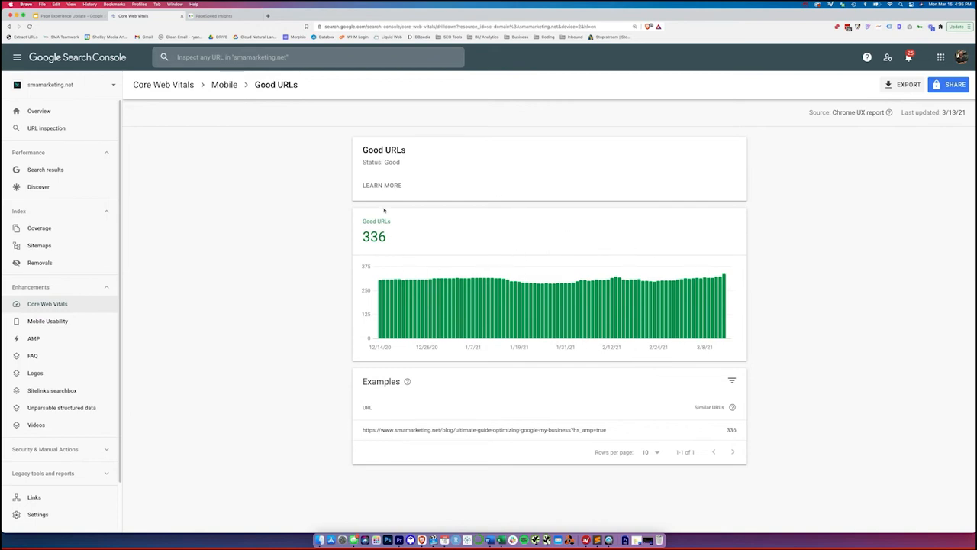
{"action": "mouse_move", "coordinate": [298, 191]}
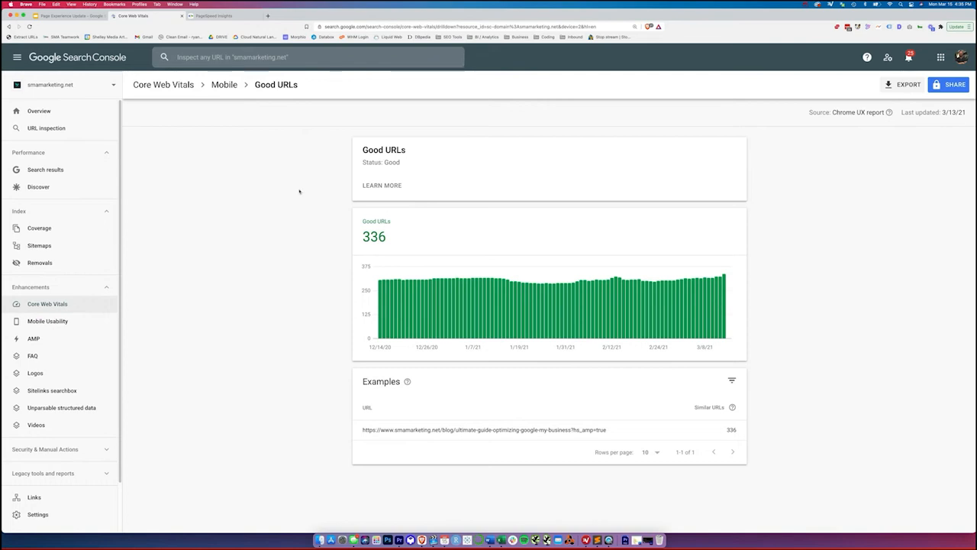
{"action": "mouse_move", "coordinate": [310, 192]}
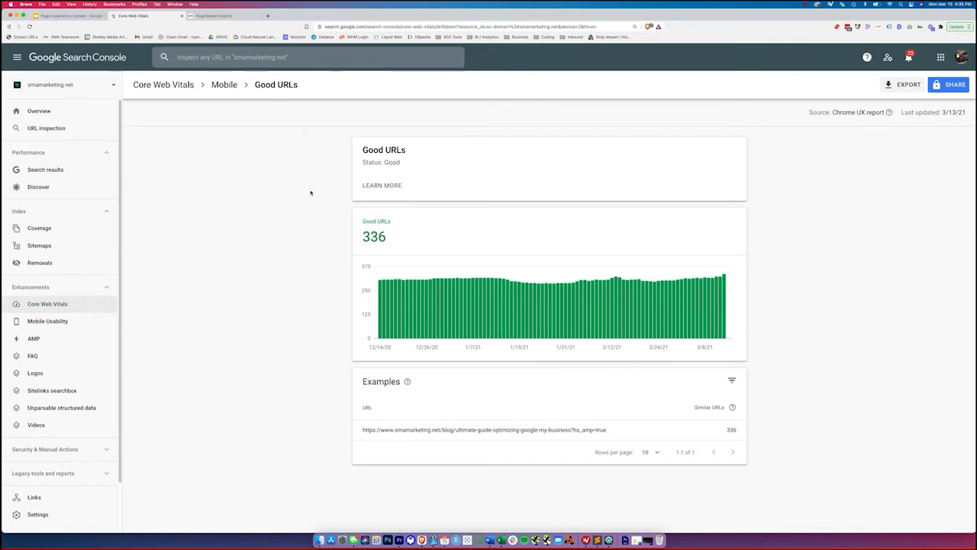
{"action": "mouse_move", "coordinate": [291, 202]}
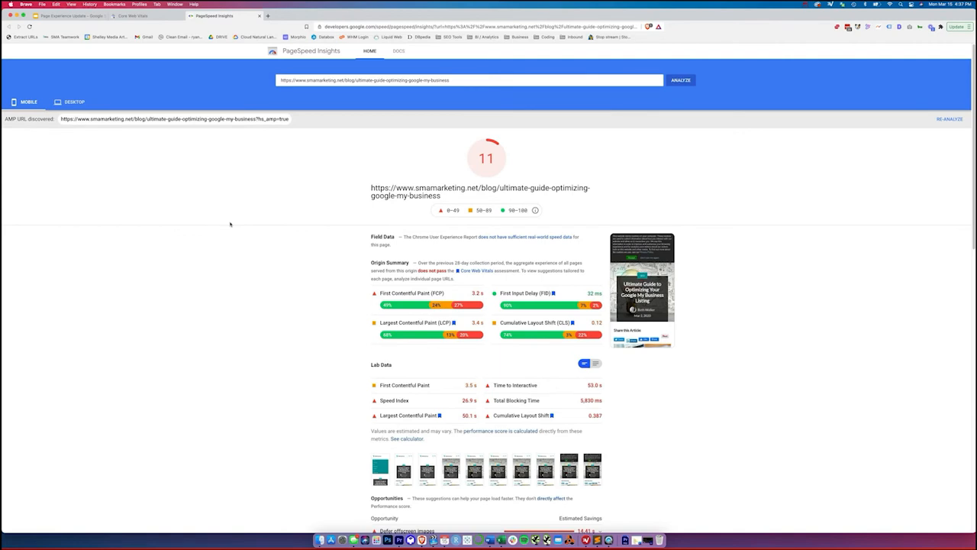
{"action": "mouse_move", "coordinate": [381, 236]}
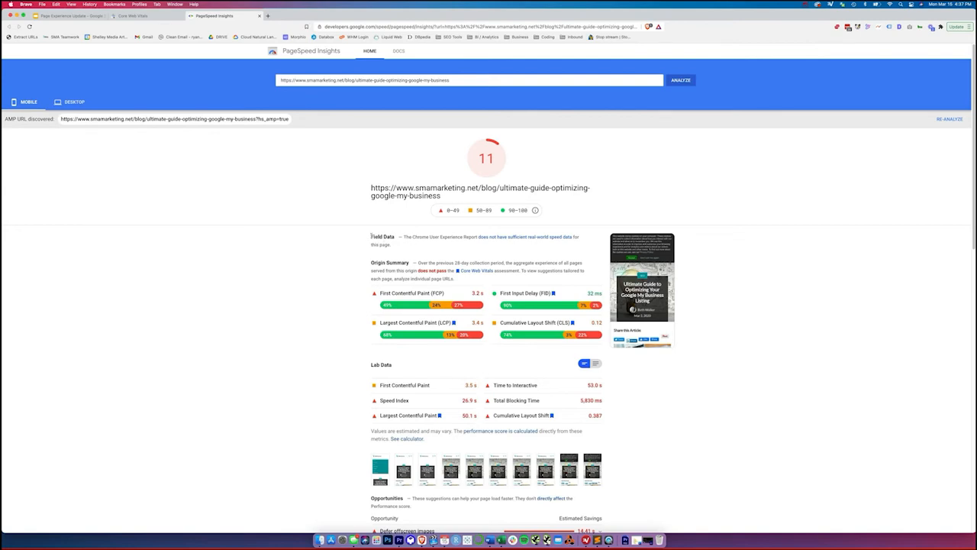
{"action": "mouse_move", "coordinate": [410, 245]}
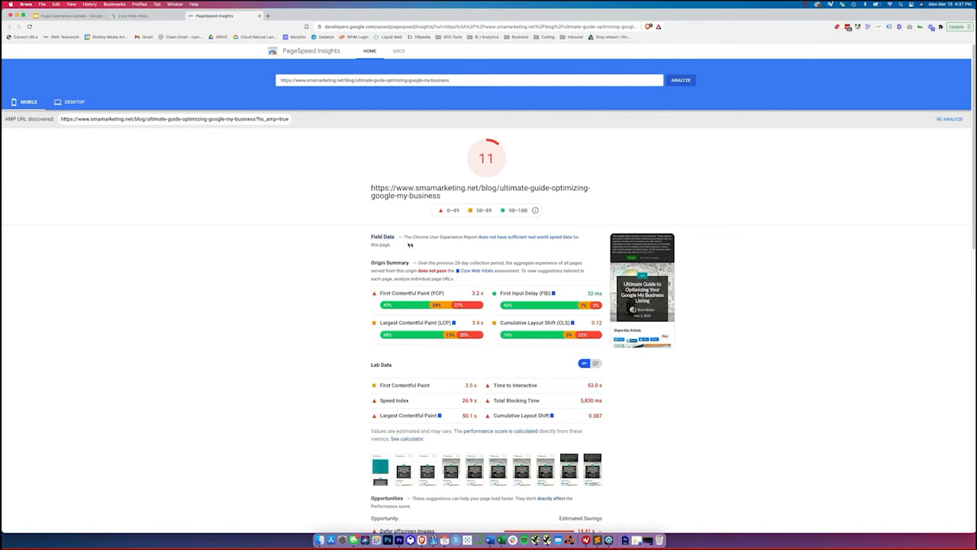
{"action": "mouse_move", "coordinate": [499, 243]}
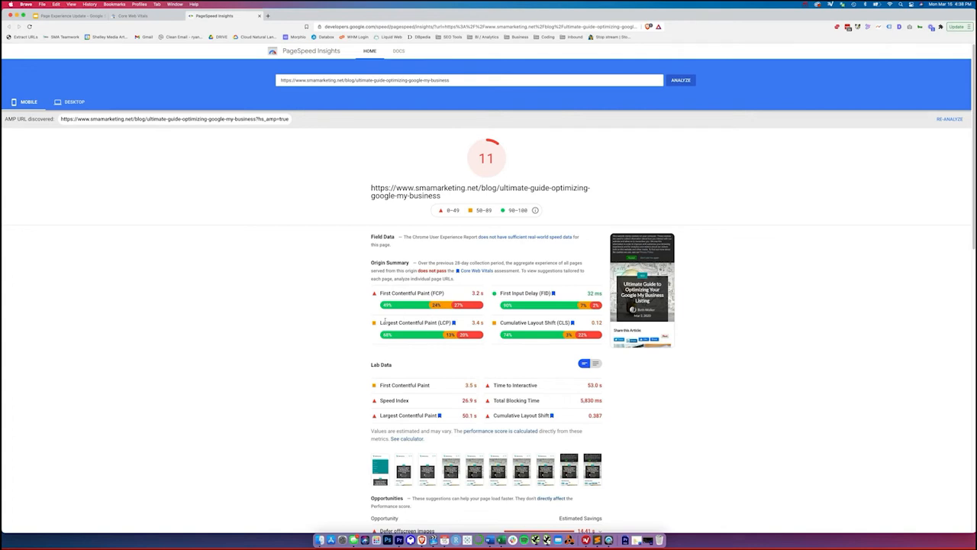
{"action": "mouse_move", "coordinate": [527, 296]}
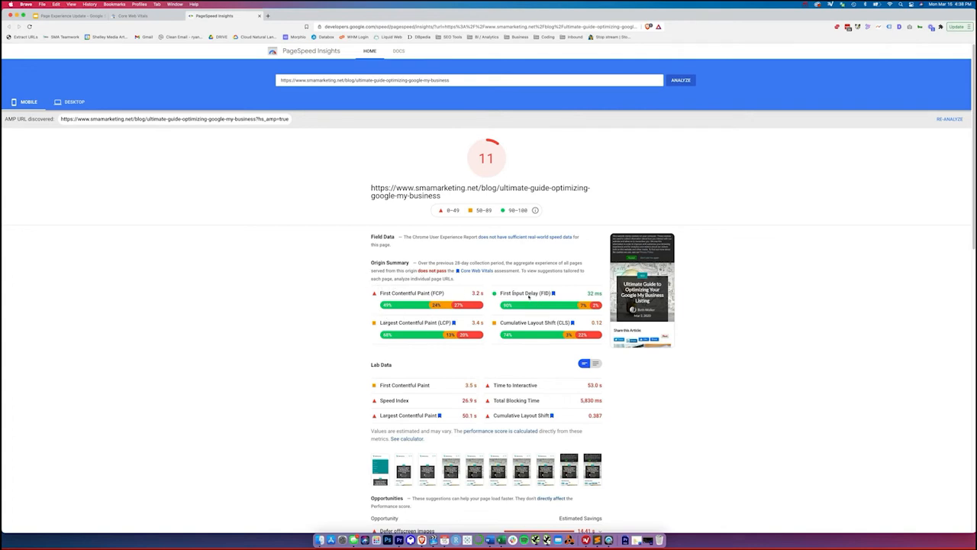
{"action": "mouse_move", "coordinate": [526, 296]}
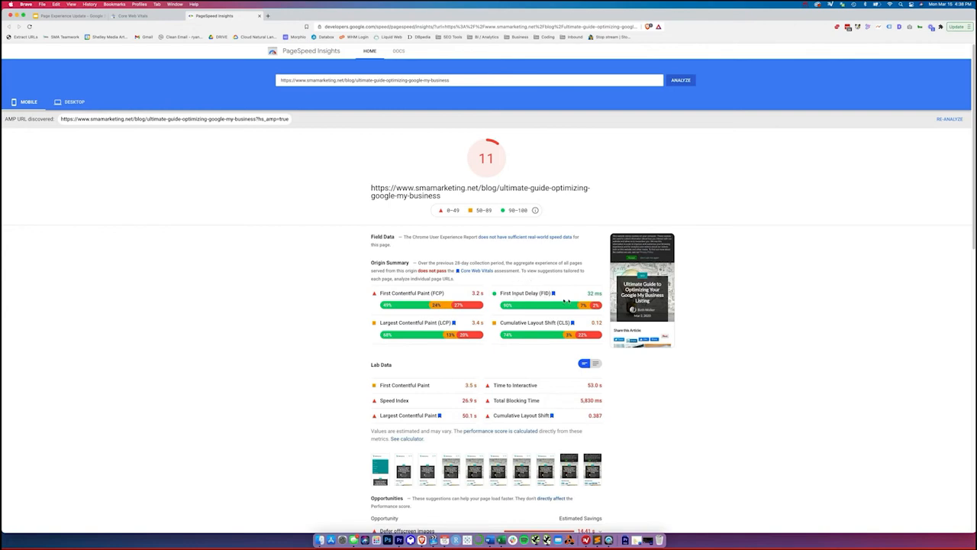
{"action": "mouse_move", "coordinate": [412, 334]}
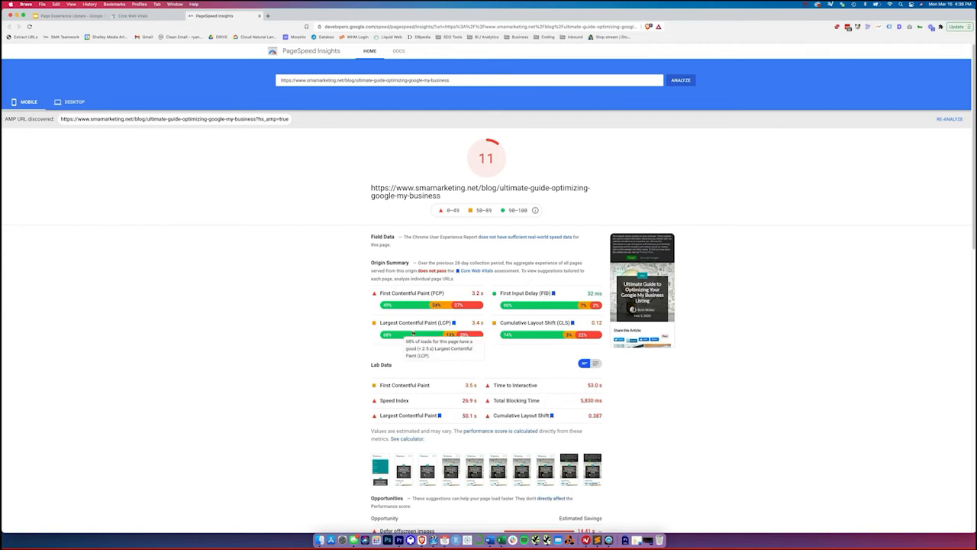
{"action": "mouse_move", "coordinate": [416, 328]}
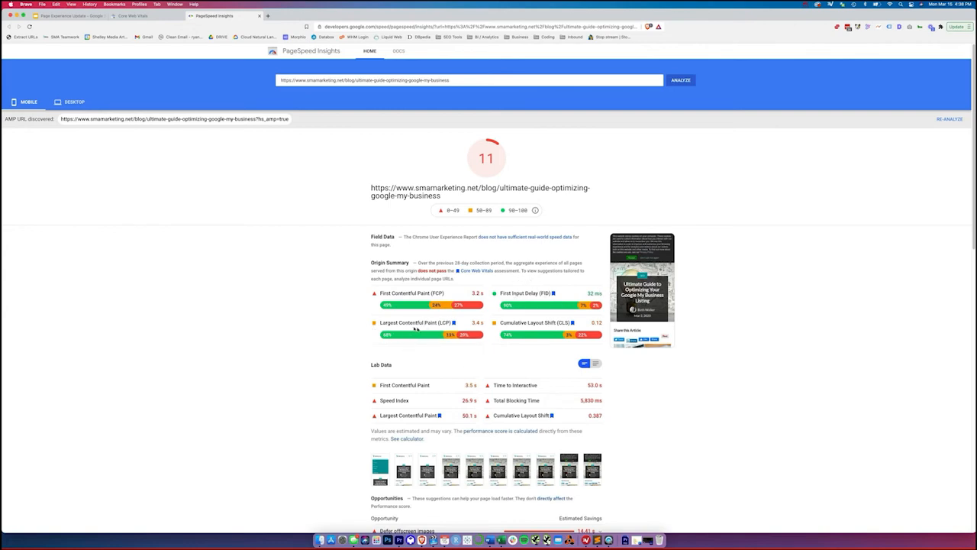
{"action": "mouse_move", "coordinate": [477, 321]}
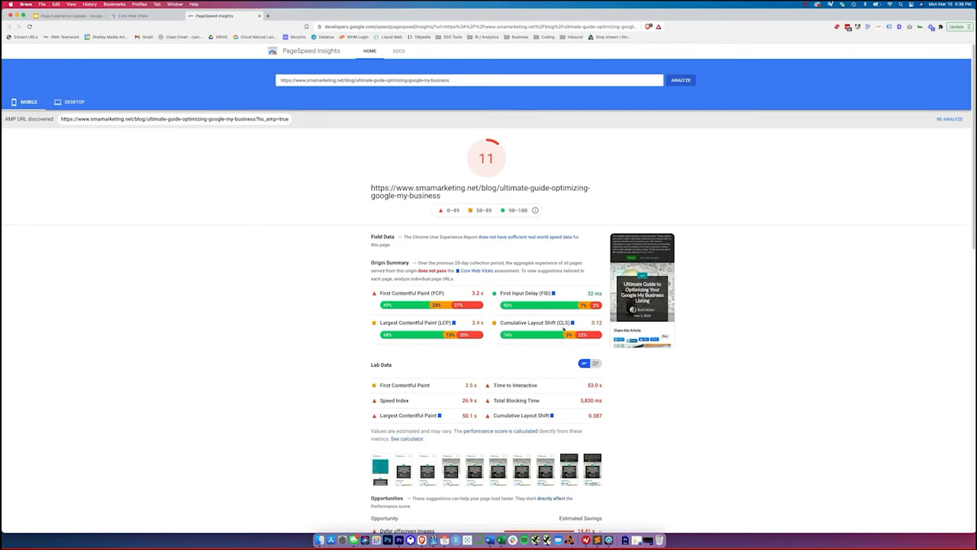
{"action": "mouse_move", "coordinate": [539, 334]}
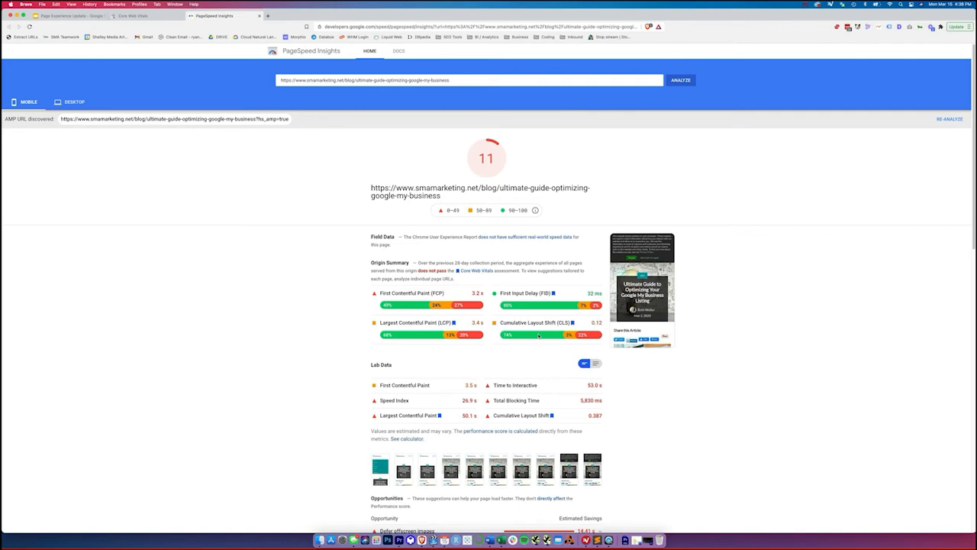
{"action": "mouse_move", "coordinate": [538, 334]}
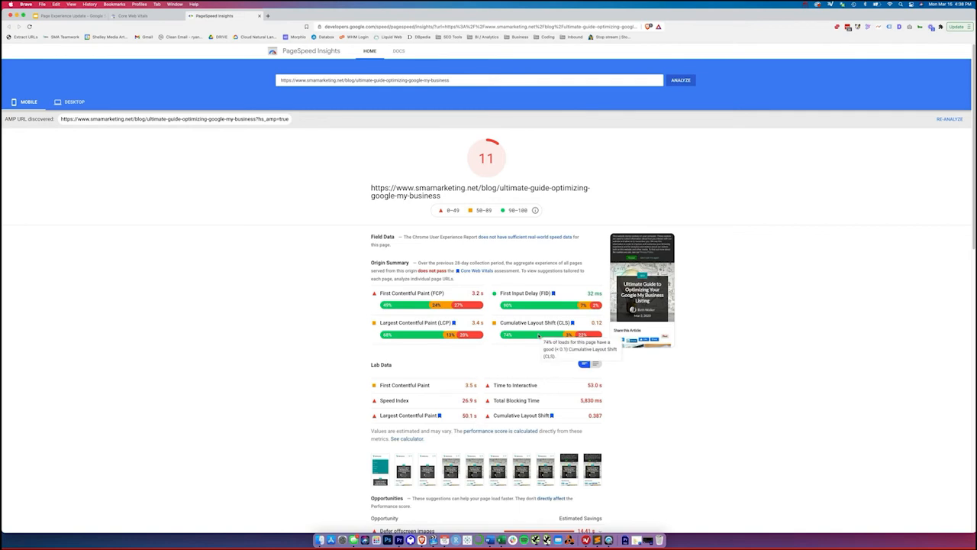
{"action": "mouse_move", "coordinate": [565, 379]}
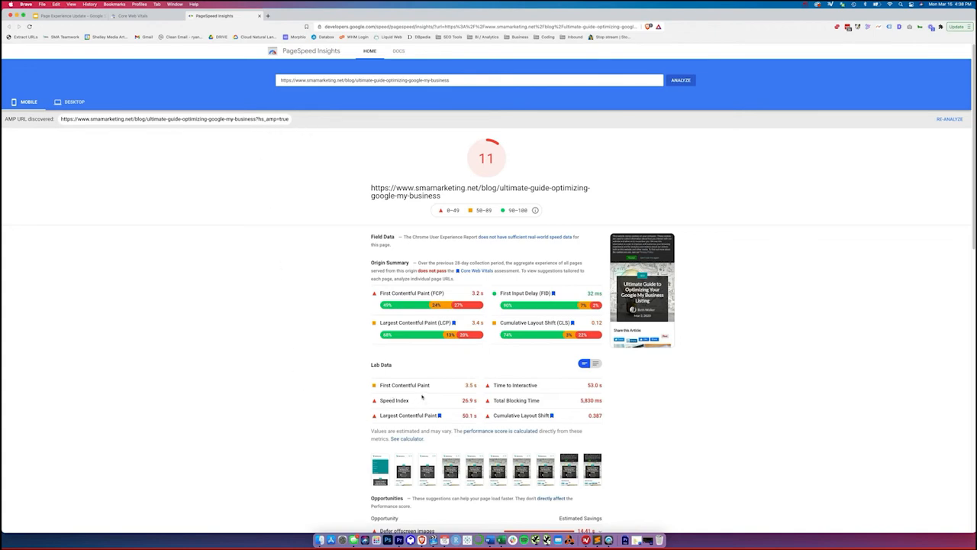
{"action": "mouse_move", "coordinate": [446, 420]}
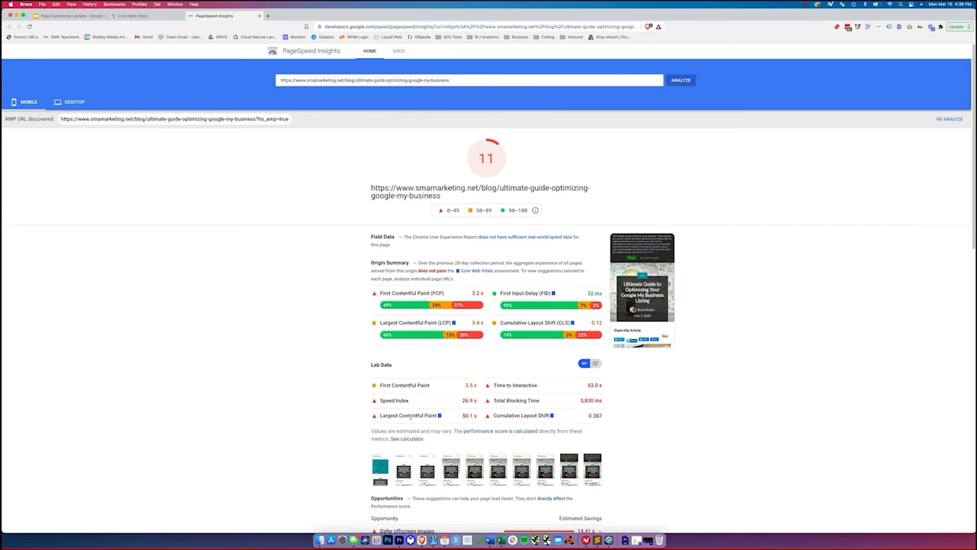
{"action": "mouse_move", "coordinate": [371, 347]}
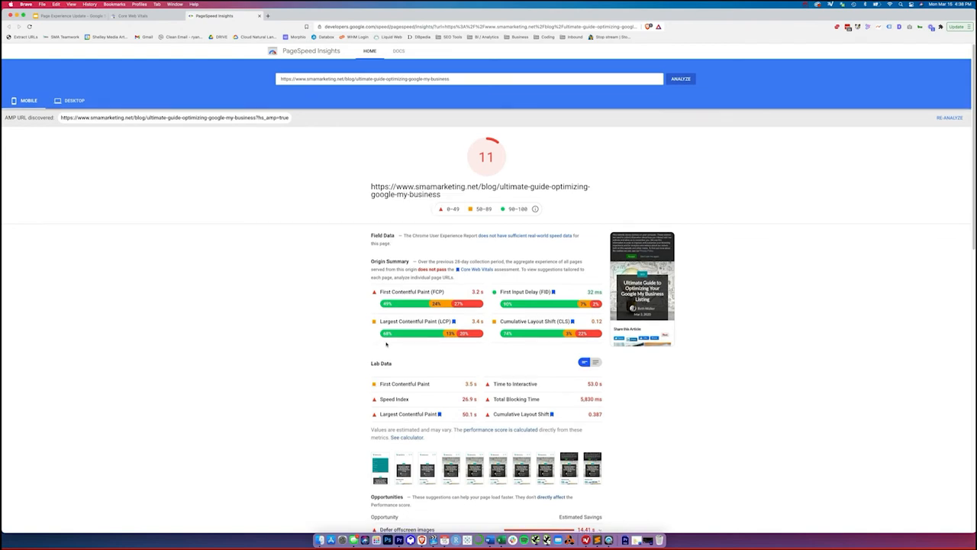
Scroll the PageSpeed mobile report down to the opportunities list.
{"action": "scroll", "scroll_direction": "down", "scroll_amount": 3}
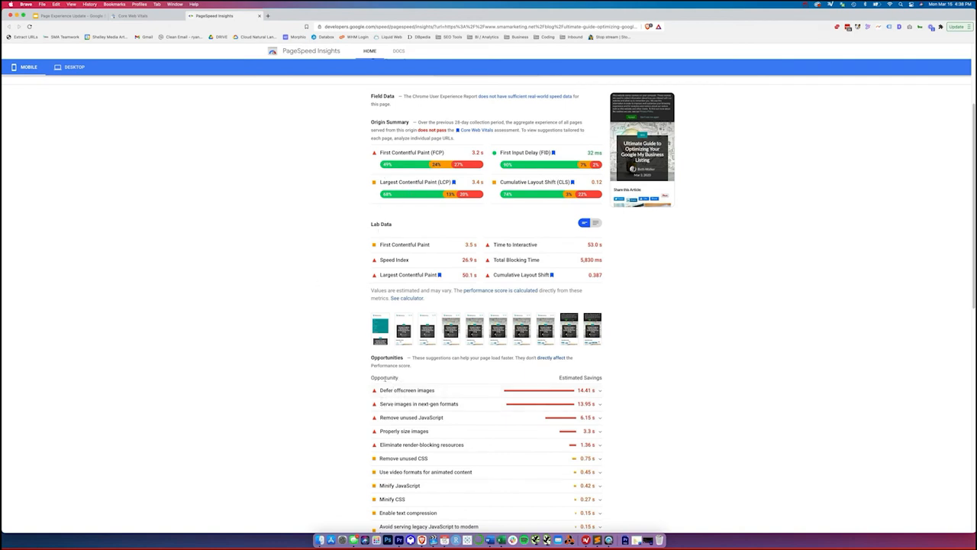
{"action": "mouse_move", "coordinate": [294, 371]}
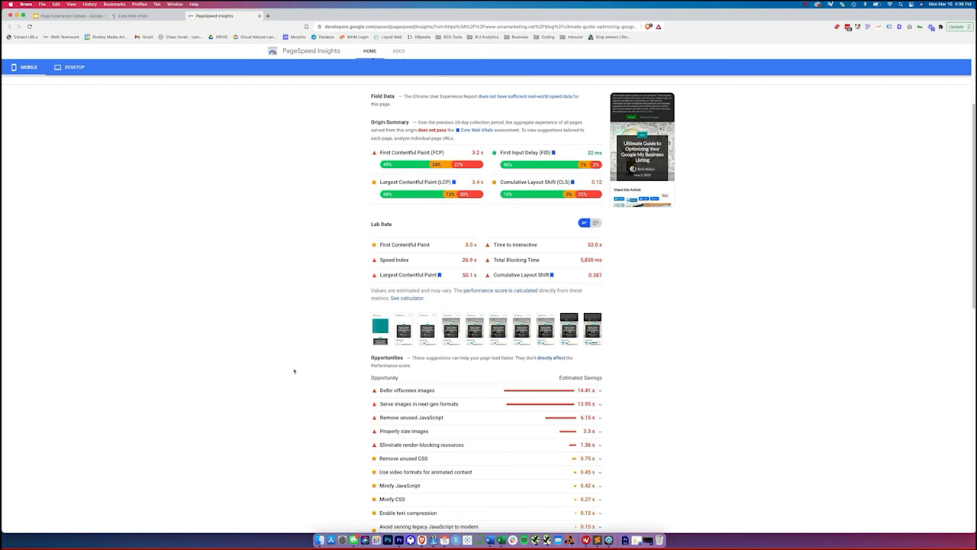
{"action": "mouse_move", "coordinate": [452, 373]}
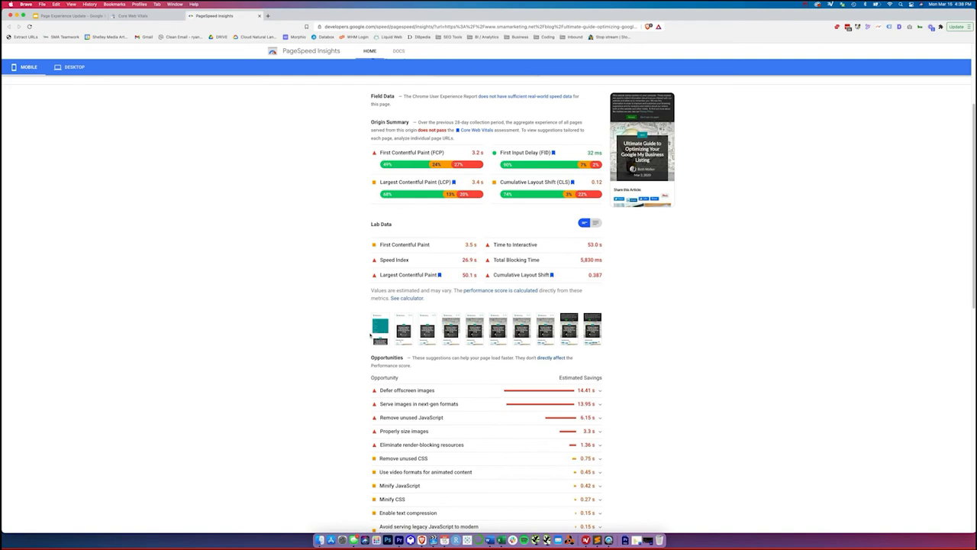
{"action": "mouse_move", "coordinate": [348, 331]}
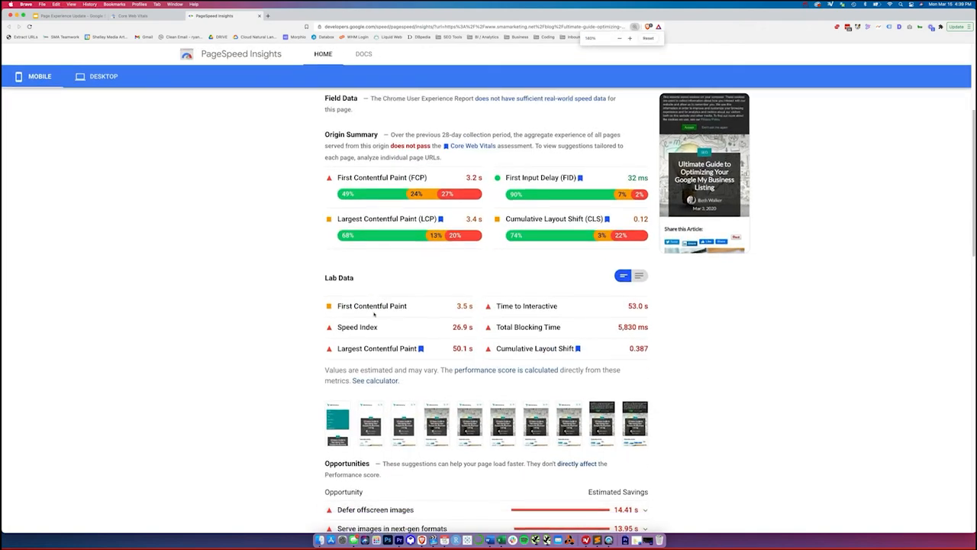
Scroll through the blog page's lab data and full opportunities list.
{"action": "scroll", "scroll_direction": "down", "scroll_amount": 3}
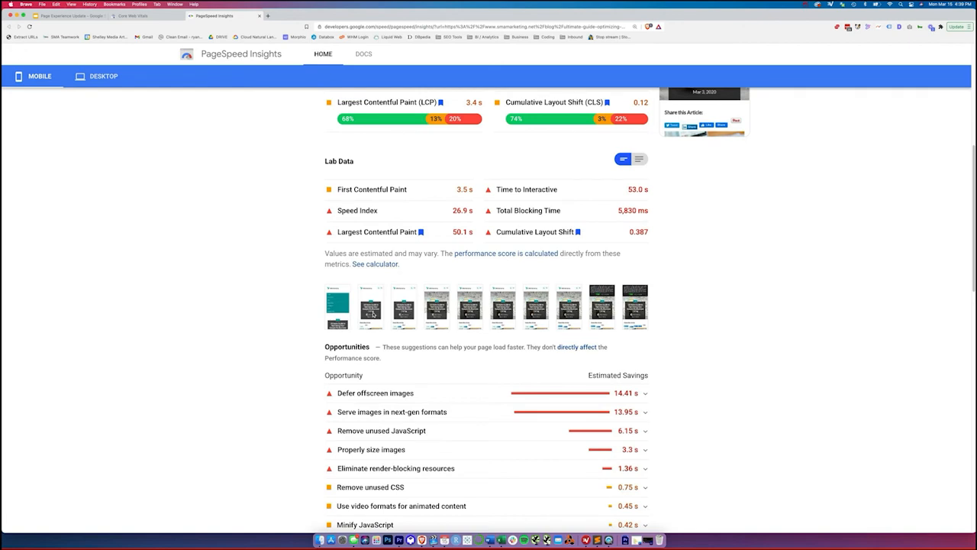
{"action": "mouse_move", "coordinate": [504, 252]}
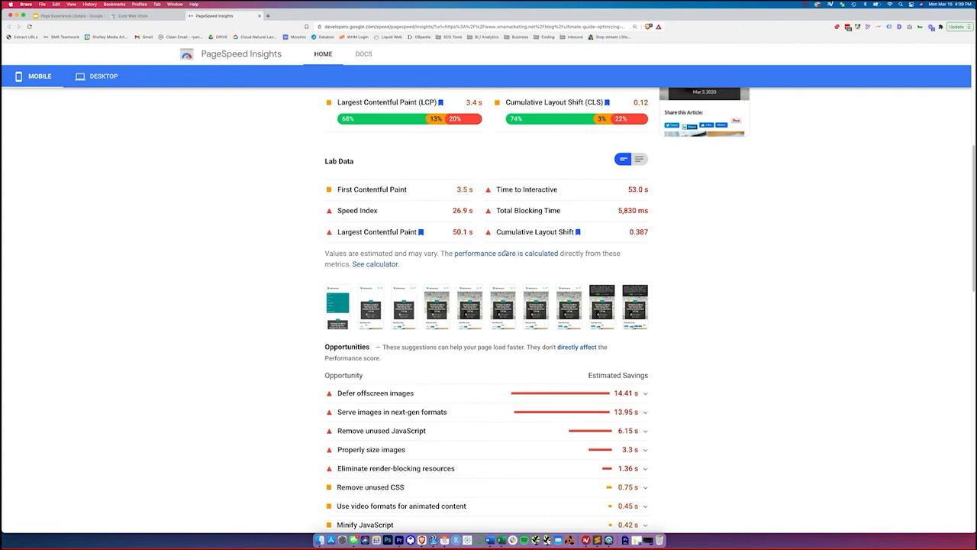
{"action": "scroll", "scroll_direction": "down", "scroll_amount": 3}
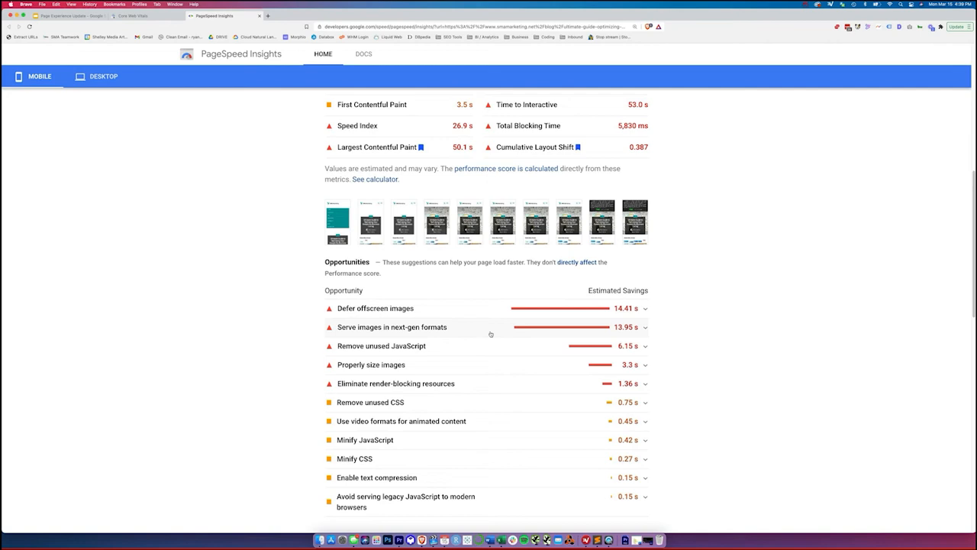
{"action": "mouse_move", "coordinate": [482, 334]}
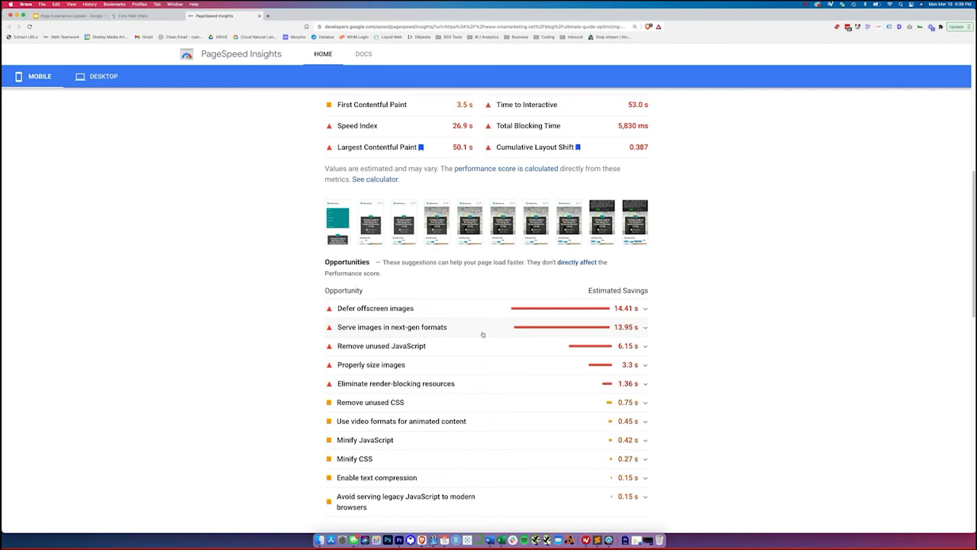
{"action": "mouse_move", "coordinate": [470, 349]}
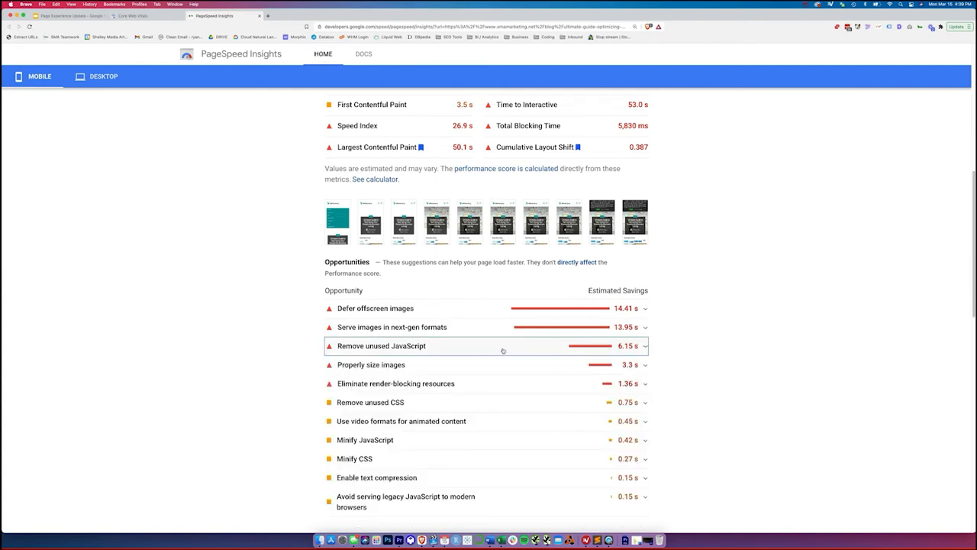
{"action": "mouse_move", "coordinate": [669, 278]}
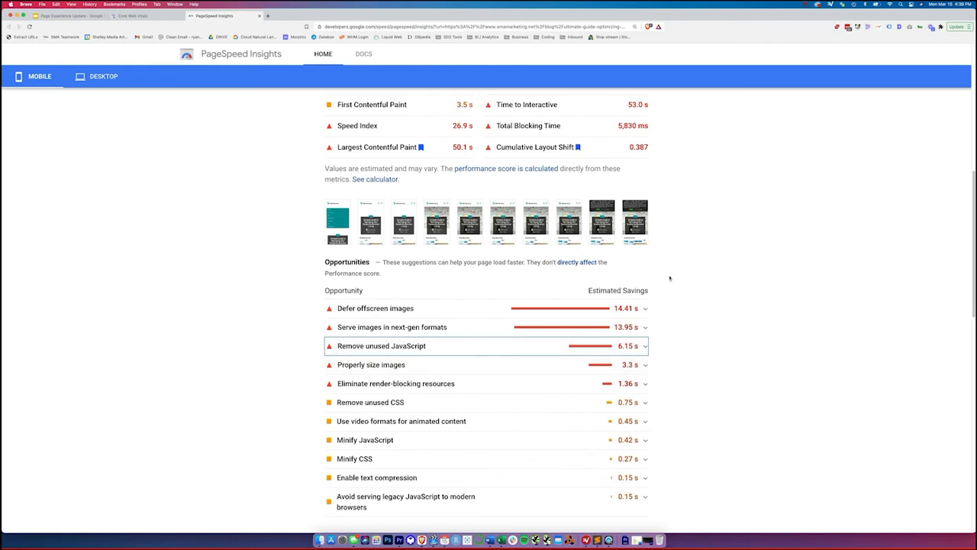
{"action": "mouse_move", "coordinate": [726, 284]}
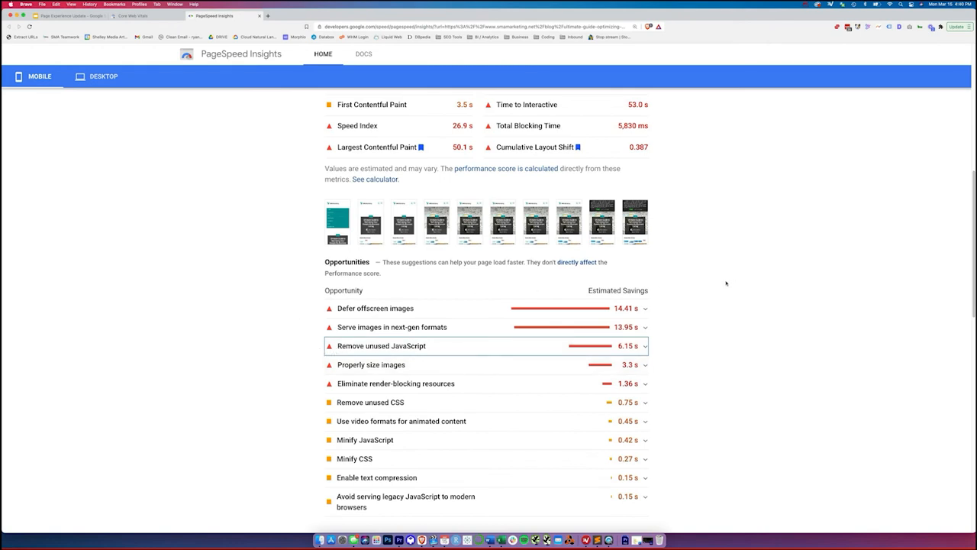
{"action": "mouse_move", "coordinate": [682, 284]}
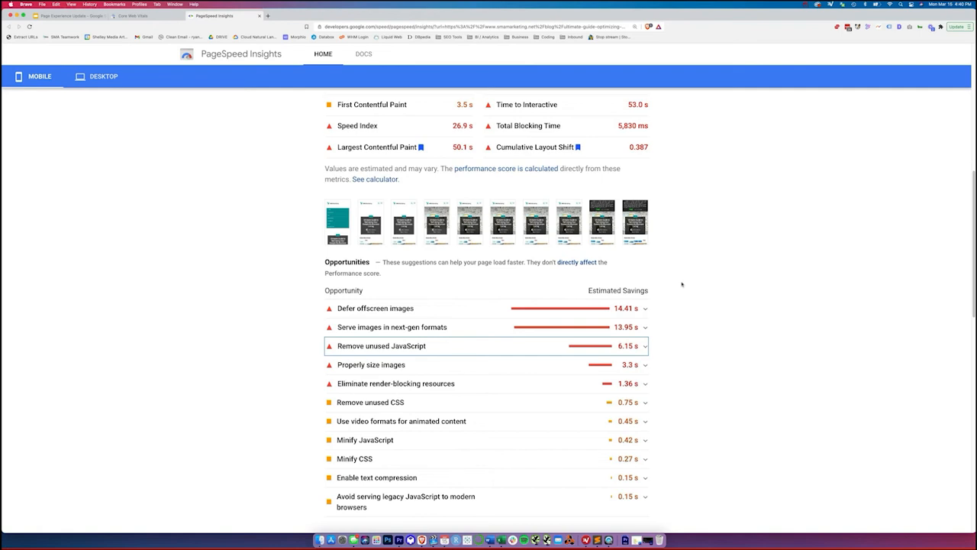
{"action": "mouse_move", "coordinate": [711, 279]}
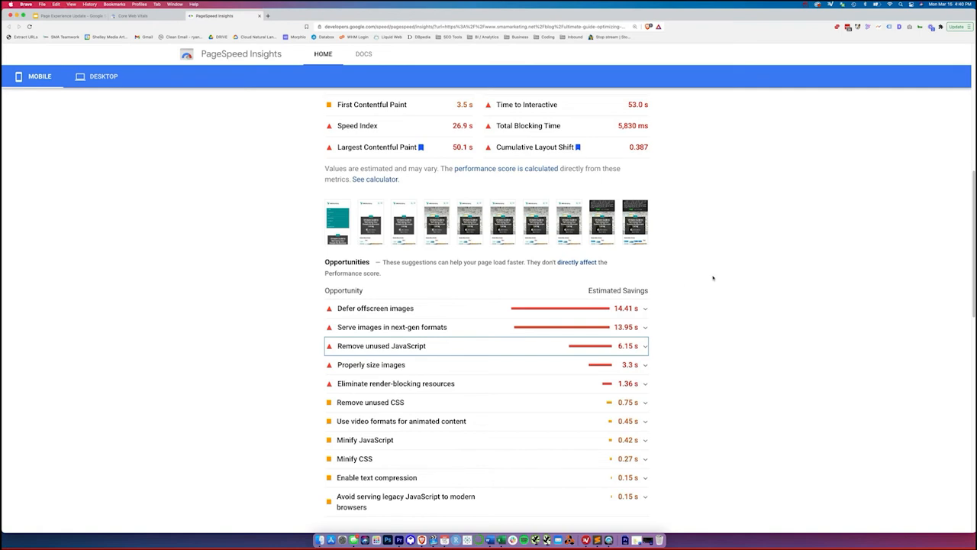
{"action": "mouse_move", "coordinate": [465, 390]}
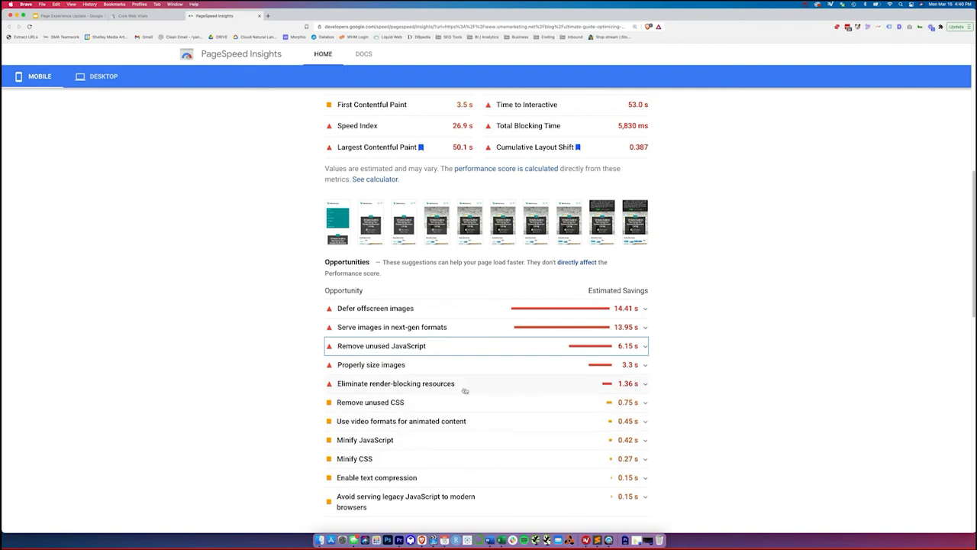
{"action": "mouse_move", "coordinate": [544, 420]}
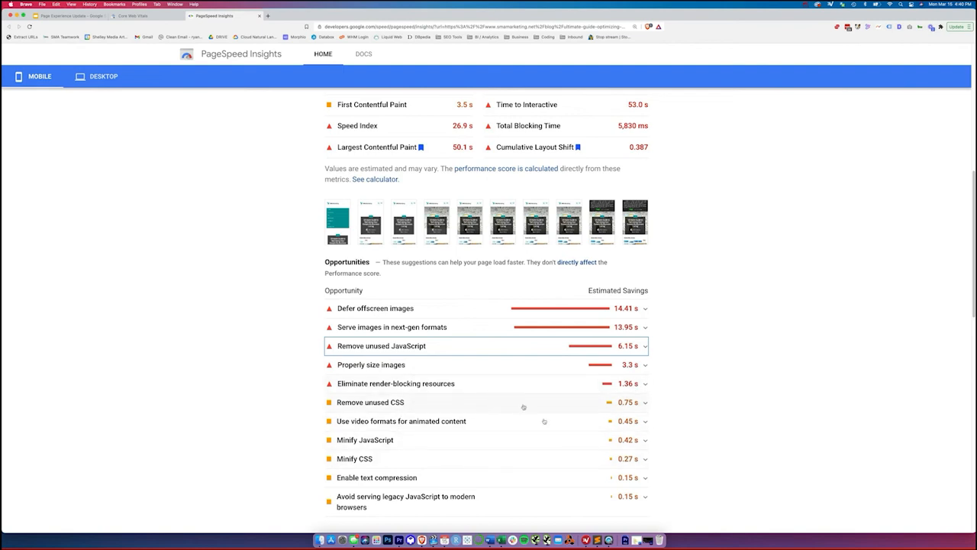
{"action": "mouse_move", "coordinate": [330, 194]}
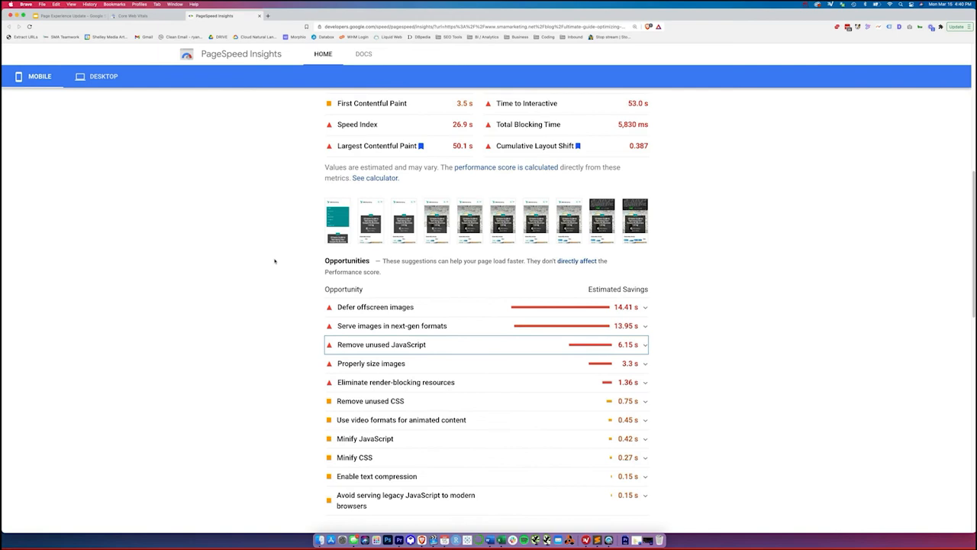
Review the Diagnostics section, then scroll back up to the score of 11.
{"action": "scroll", "scroll_direction": "down", "scroll_amount": 3}
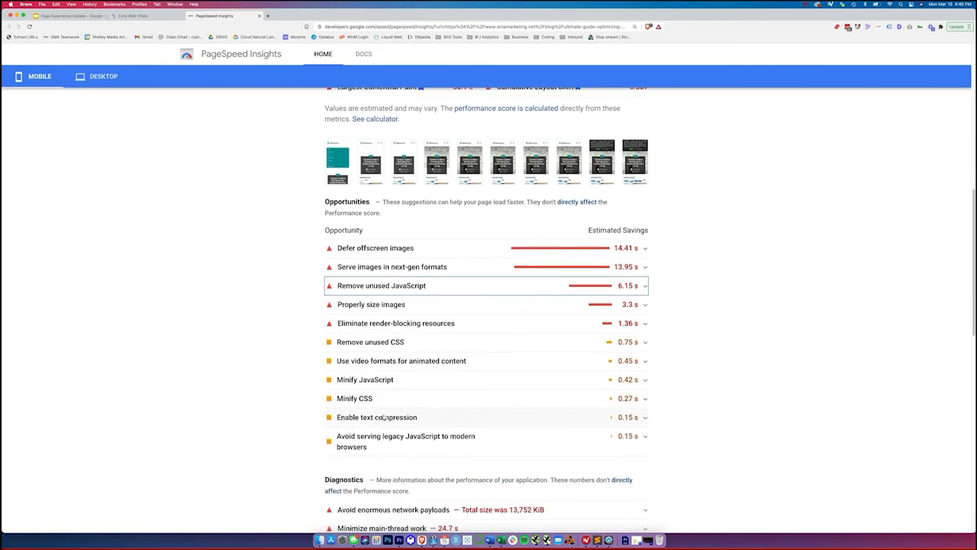
{"action": "scroll", "scroll_direction": "down", "scroll_amount": 3}
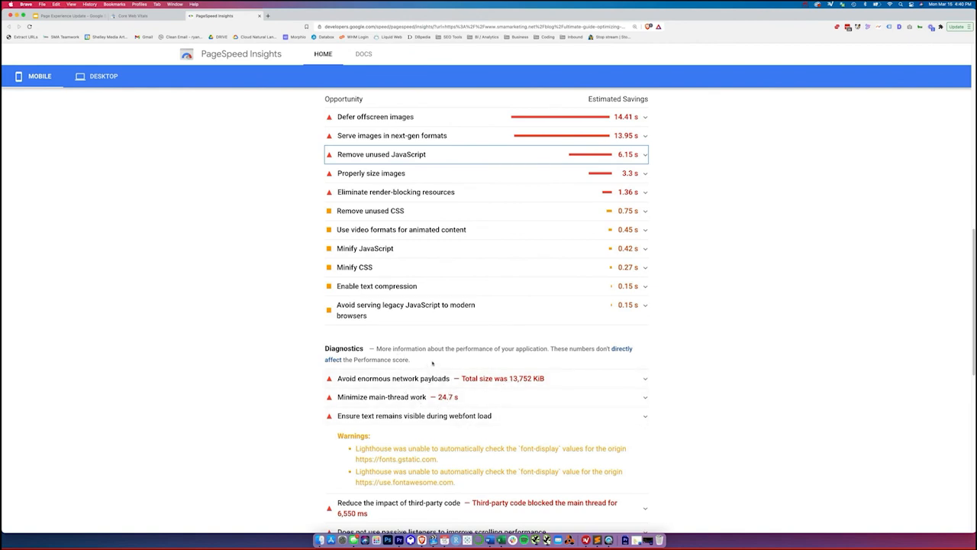
{"action": "mouse_move", "coordinate": [400, 330]}
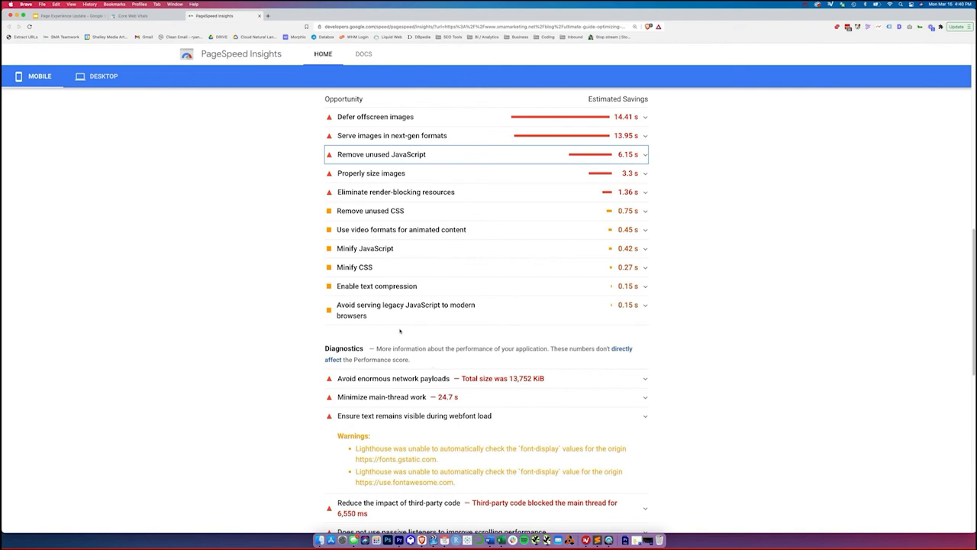
{"action": "mouse_move", "coordinate": [292, 311]}
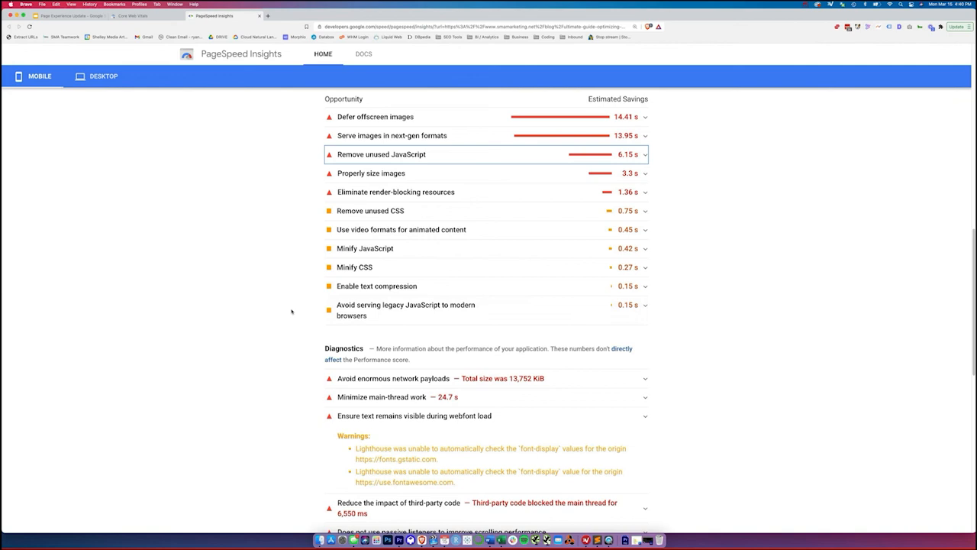
{"action": "mouse_move", "coordinate": [239, 308]}
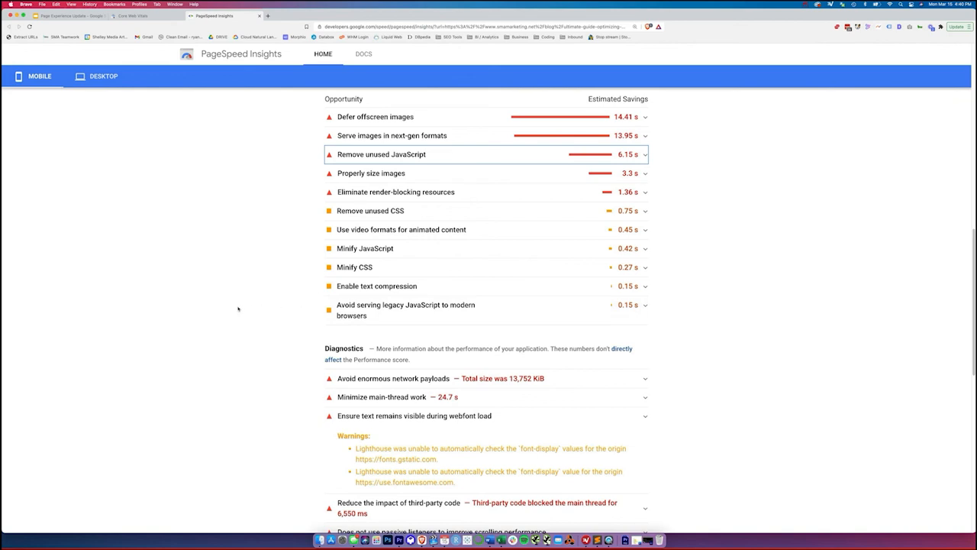
{"action": "mouse_move", "coordinate": [278, 283]}
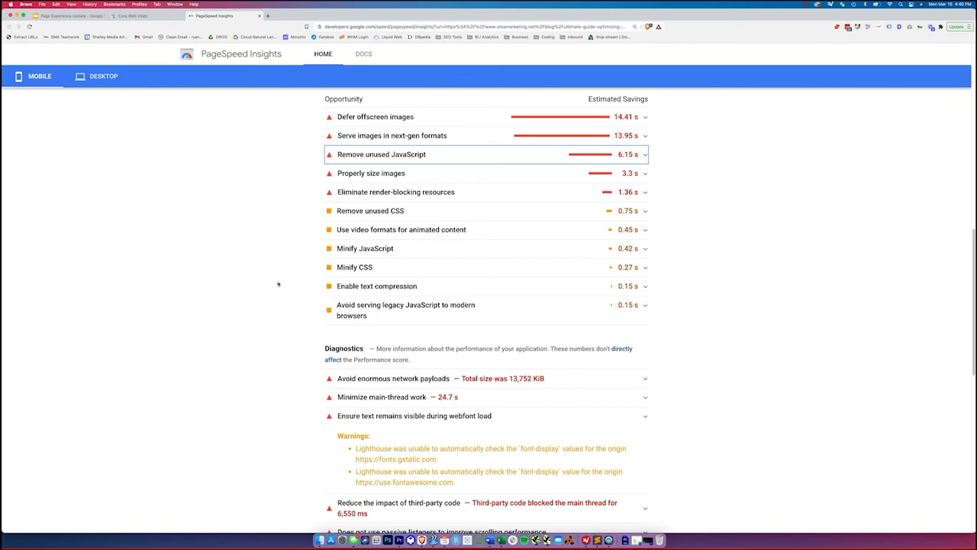
{"action": "scroll", "scroll_direction": "down", "scroll_amount": 3}
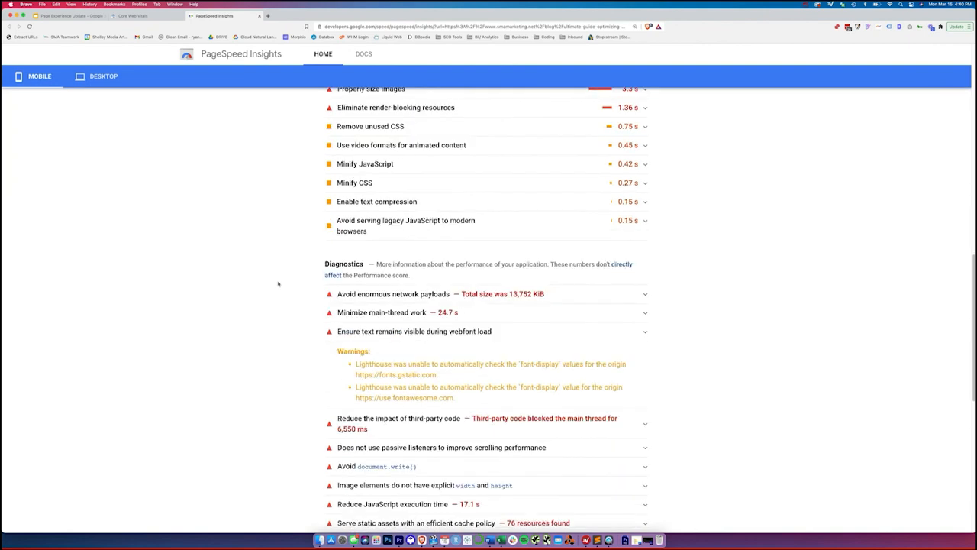
{"action": "scroll", "scroll_direction": "down", "scroll_amount": 3}
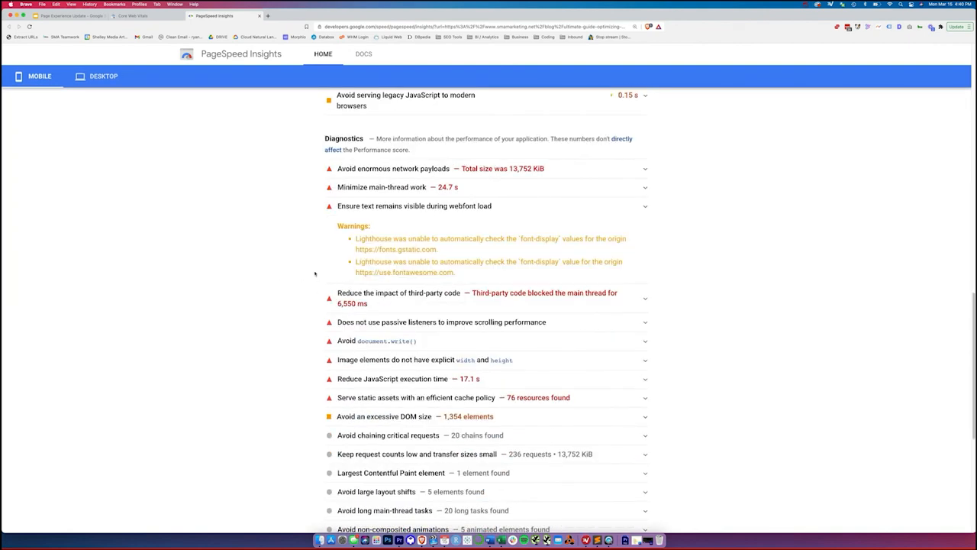
{"action": "mouse_move", "coordinate": [172, 337]}
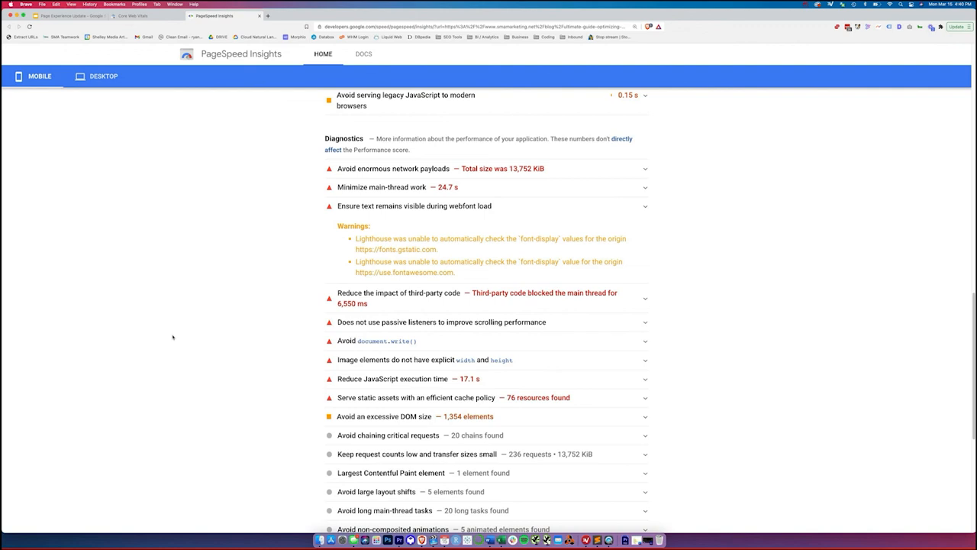
{"action": "mouse_move", "coordinate": [274, 288]}
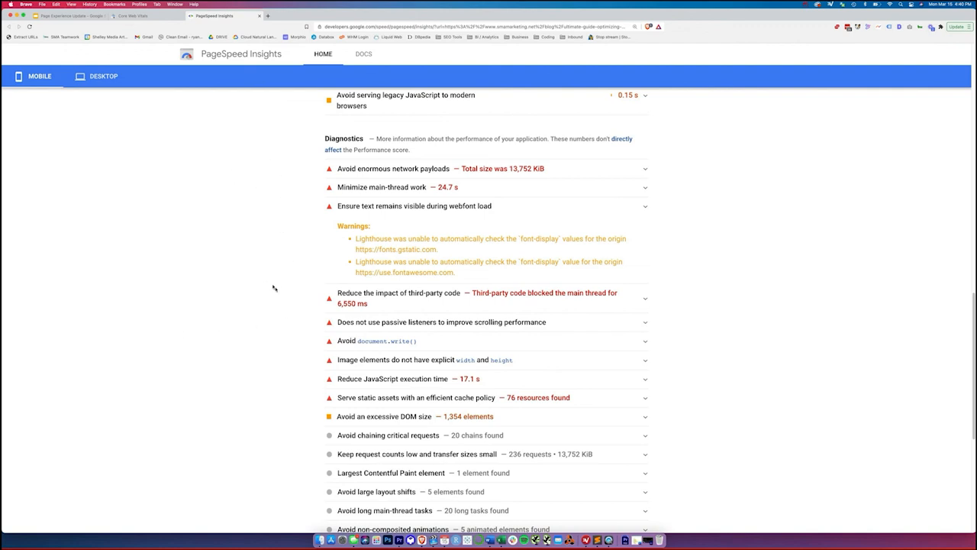
{"action": "mouse_move", "coordinate": [285, 180]}
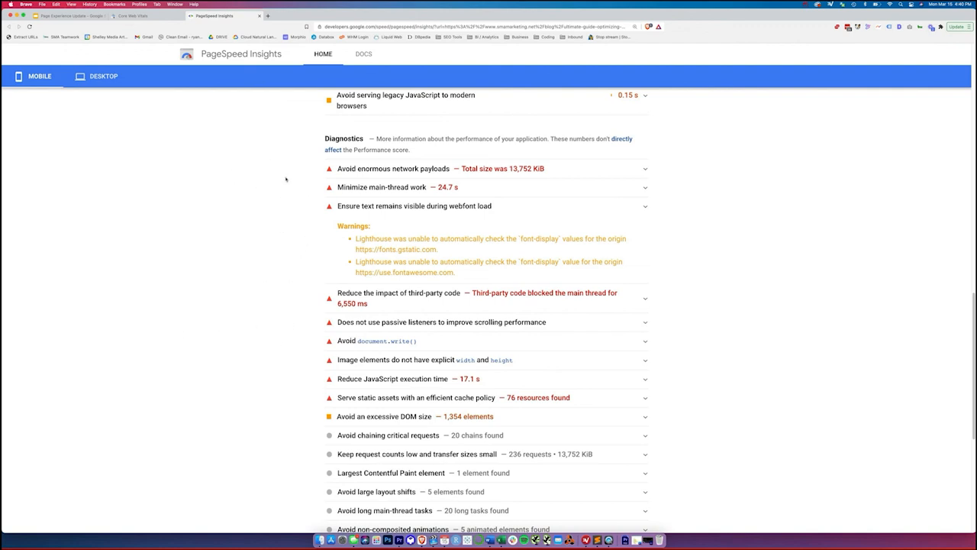
{"action": "mouse_move", "coordinate": [277, 267]}
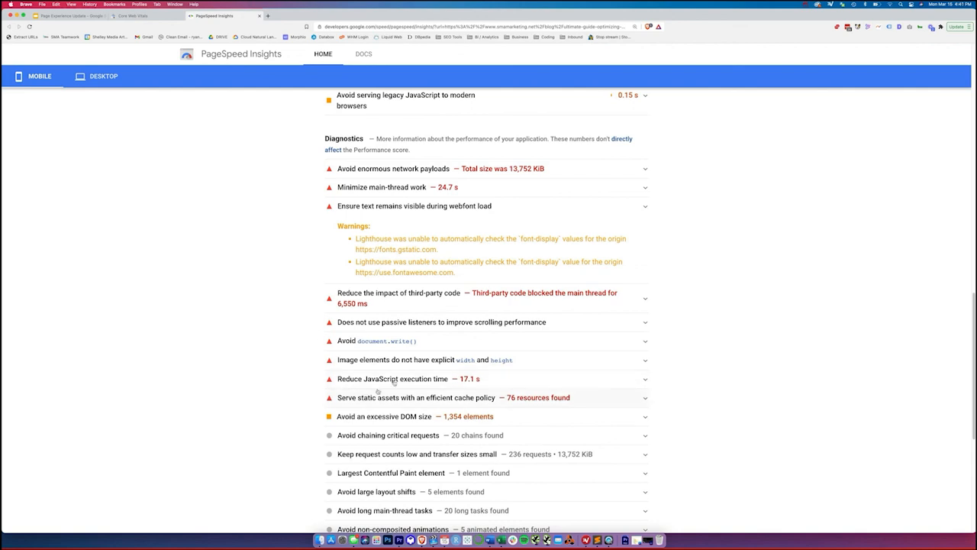
{"action": "mouse_move", "coordinate": [252, 397]}
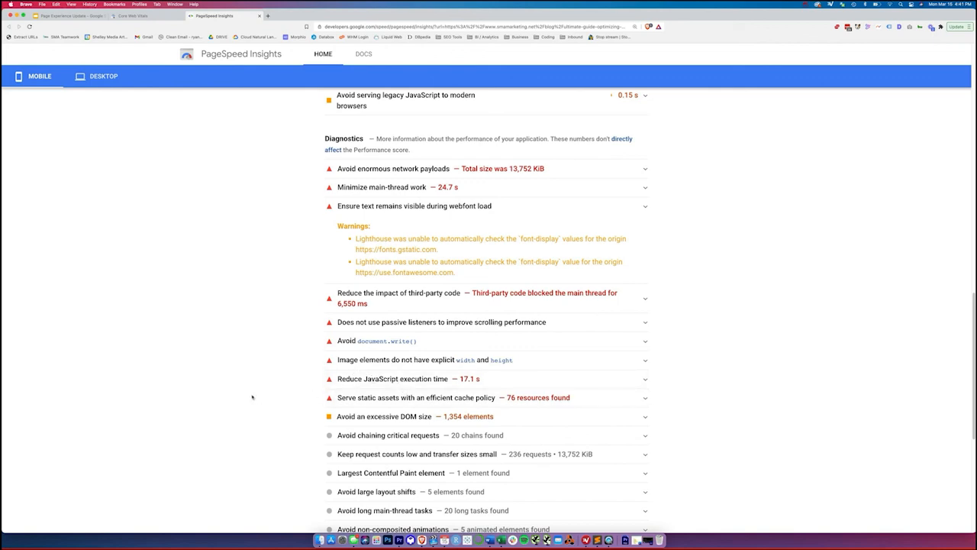
{"action": "mouse_move", "coordinate": [442, 437]}
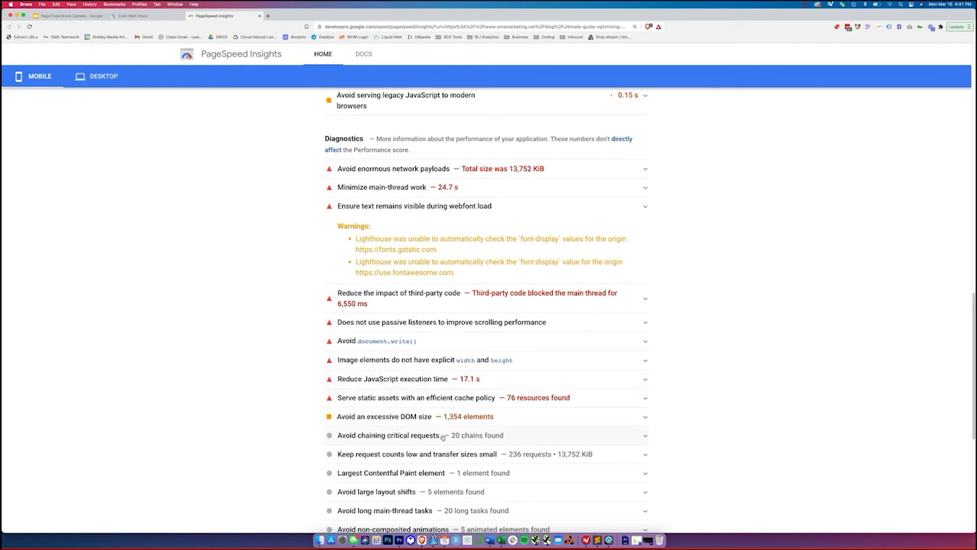
{"action": "scroll", "scroll_direction": "up", "scroll_amount": 3}
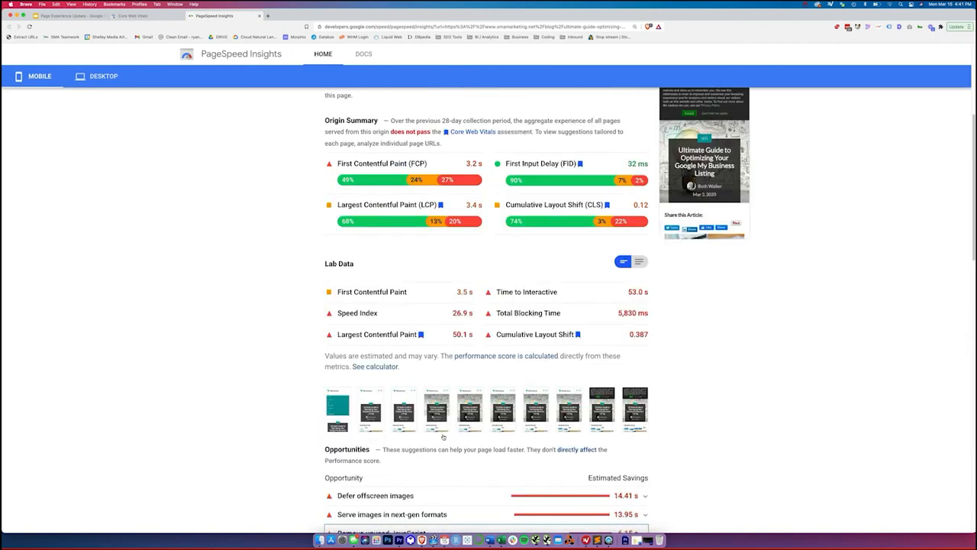
{"action": "scroll", "scroll_direction": "up", "scroll_amount": 3}
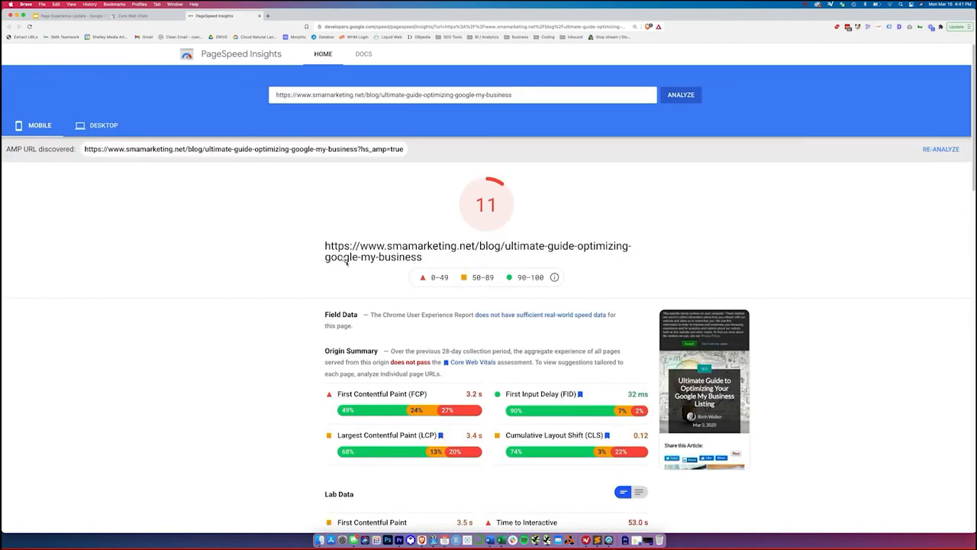
{"action": "mouse_move", "coordinate": [365, 332]}
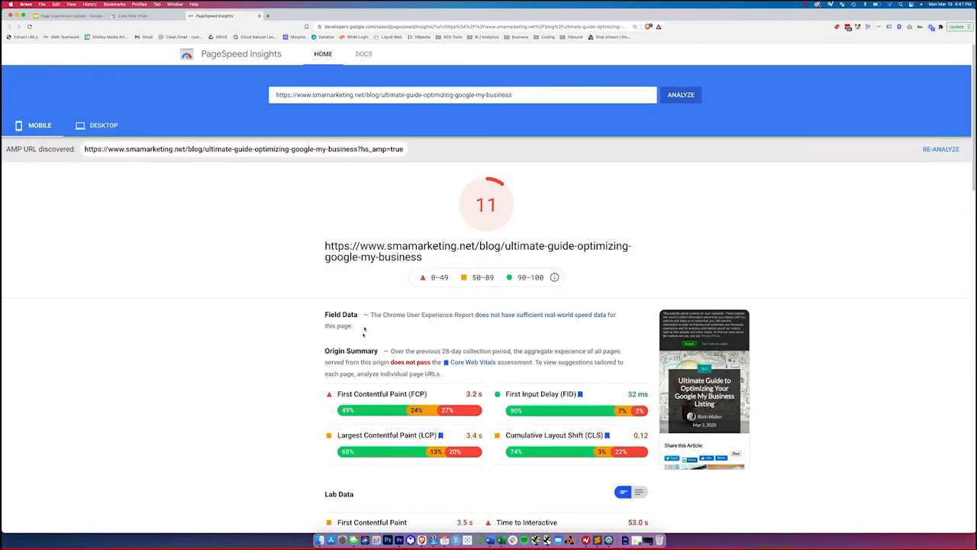
Return to the mobile Core Web Vitals summary with 340 poor URLs.
{"action": "left_click", "coordinate": [145, 15]}
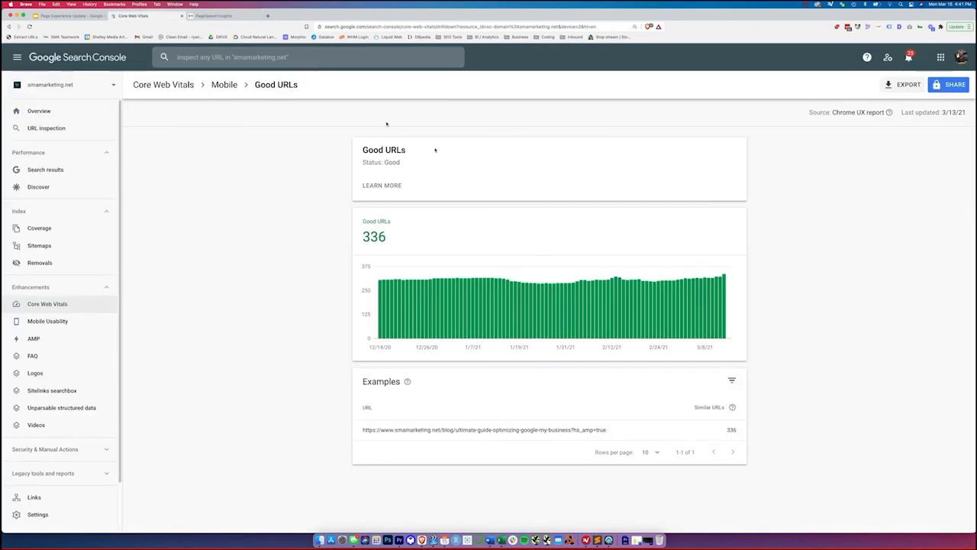
{"action": "mouse_move", "coordinate": [309, 116]}
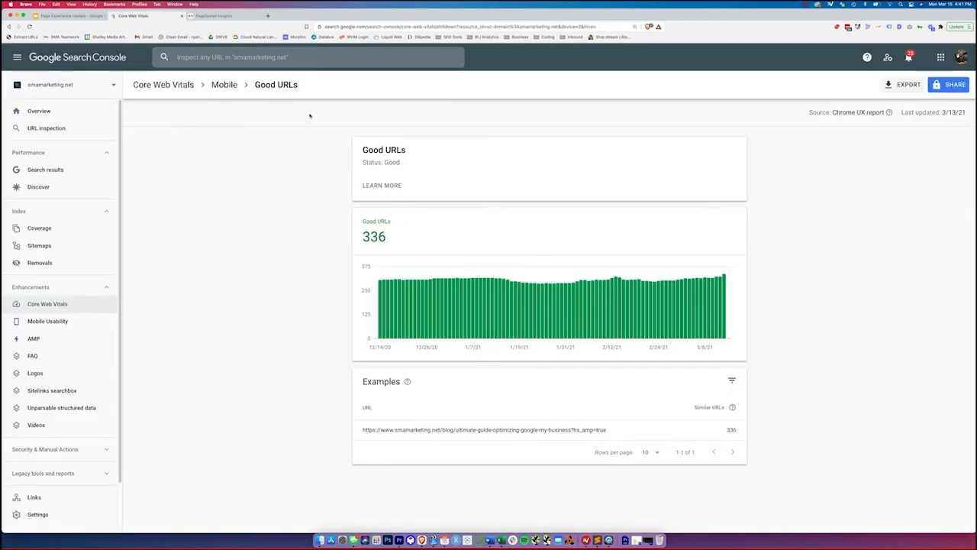
{"action": "left_click", "coordinate": [223, 84]}
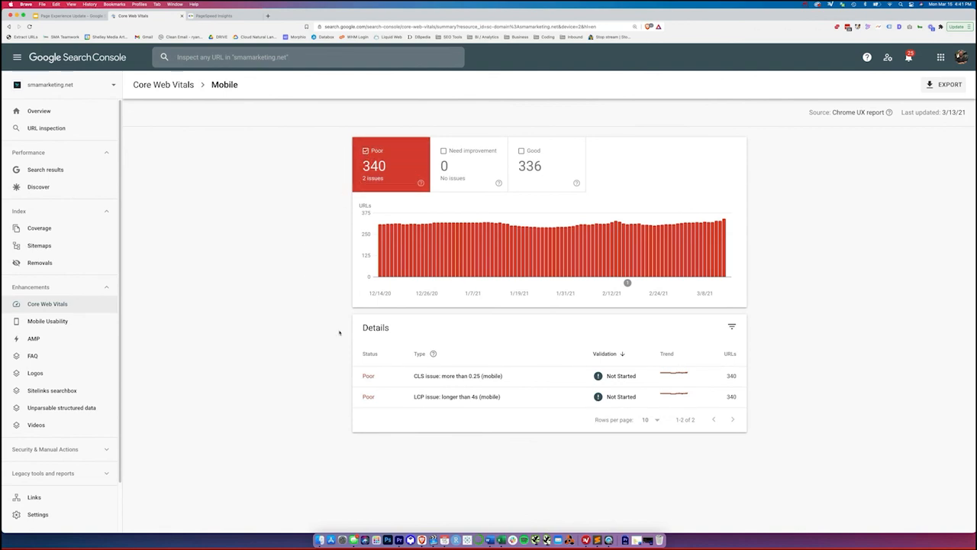
{"action": "mouse_move", "coordinate": [223, 343]}
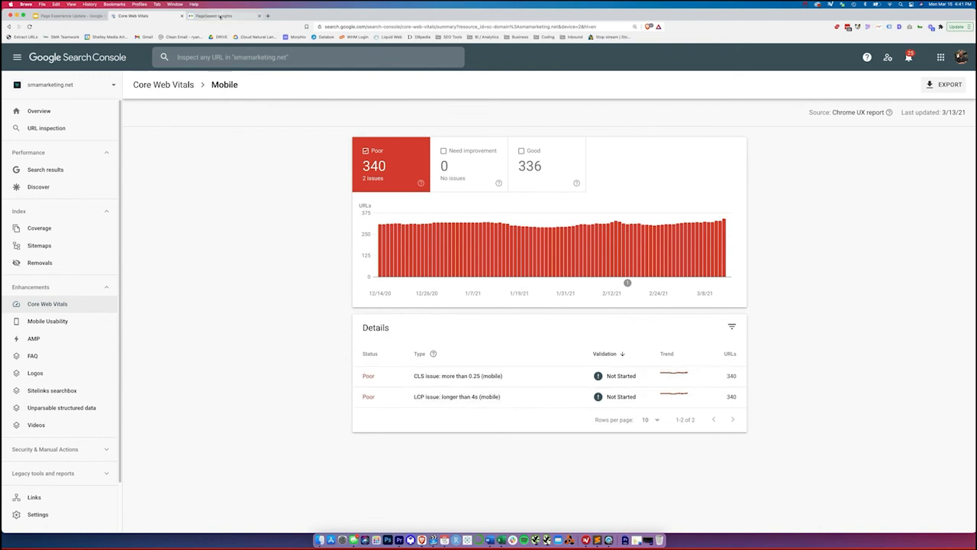
Reopen the blog page's PageSpeed report and scroll to its lab data.
{"action": "left_click", "coordinate": [218, 16]}
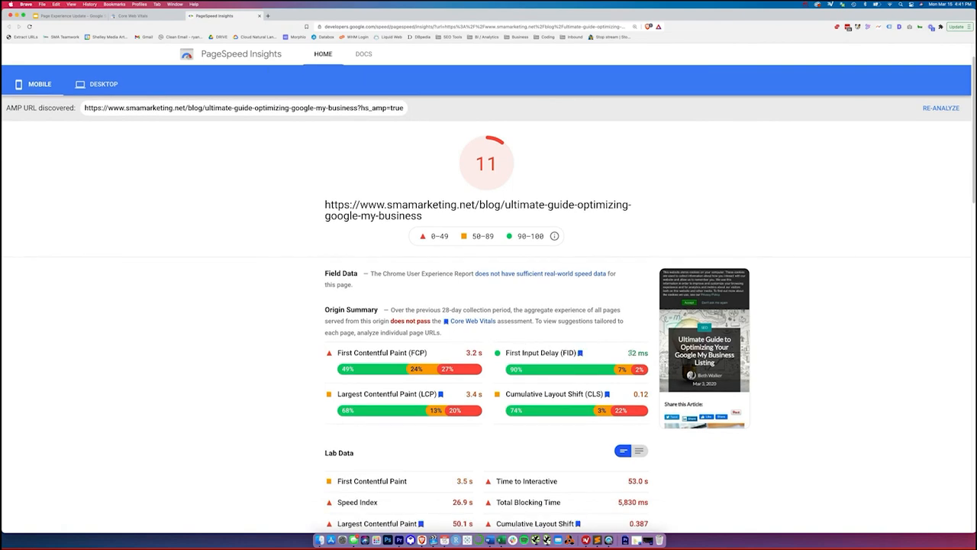
{"action": "scroll", "scroll_direction": "down", "scroll_amount": 3}
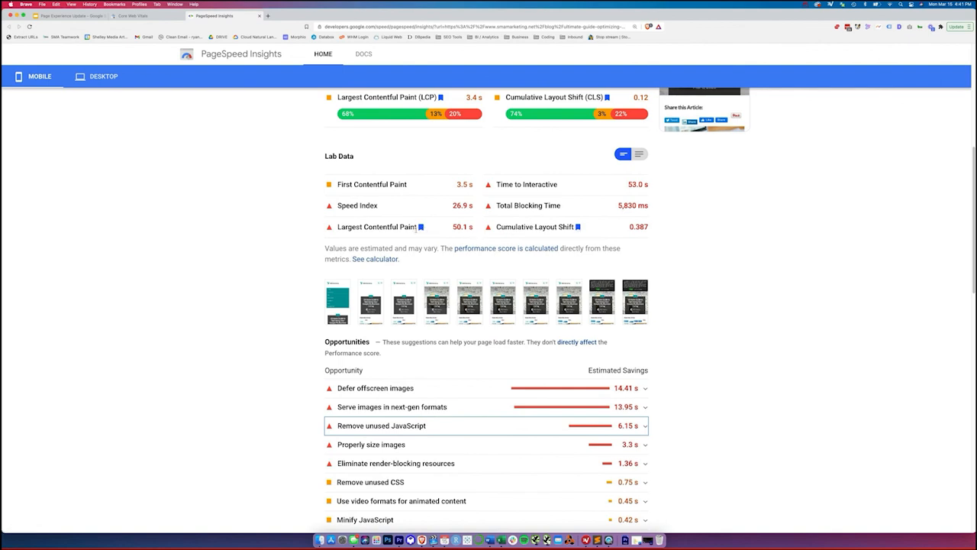
{"action": "mouse_move", "coordinate": [584, 236]}
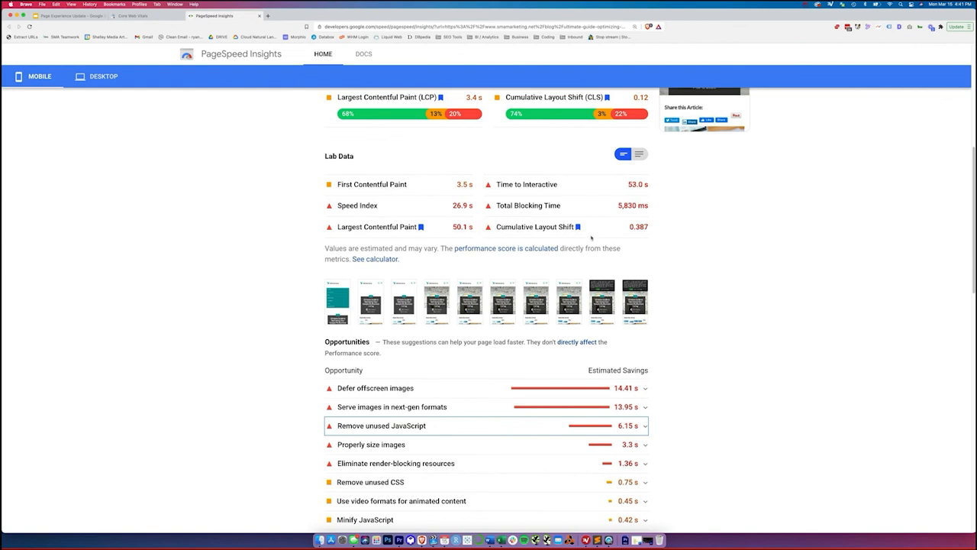
{"action": "mouse_move", "coordinate": [346, 240]}
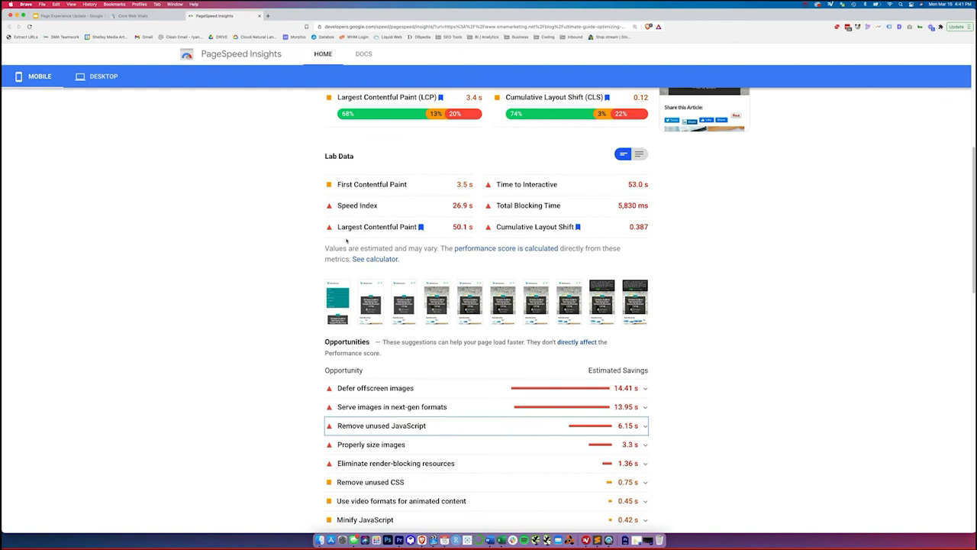
{"action": "mouse_move", "coordinate": [305, 250]}
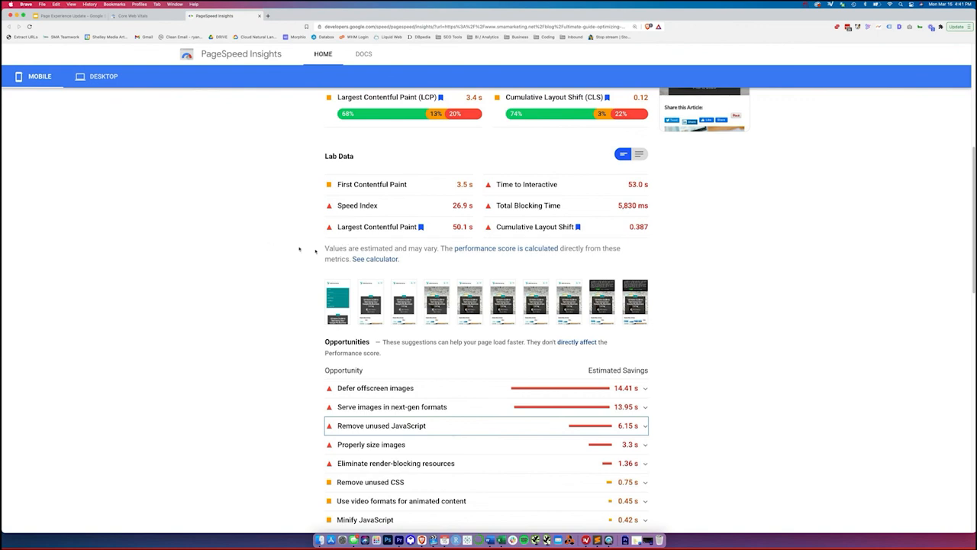
{"action": "mouse_move", "coordinate": [375, 268]}
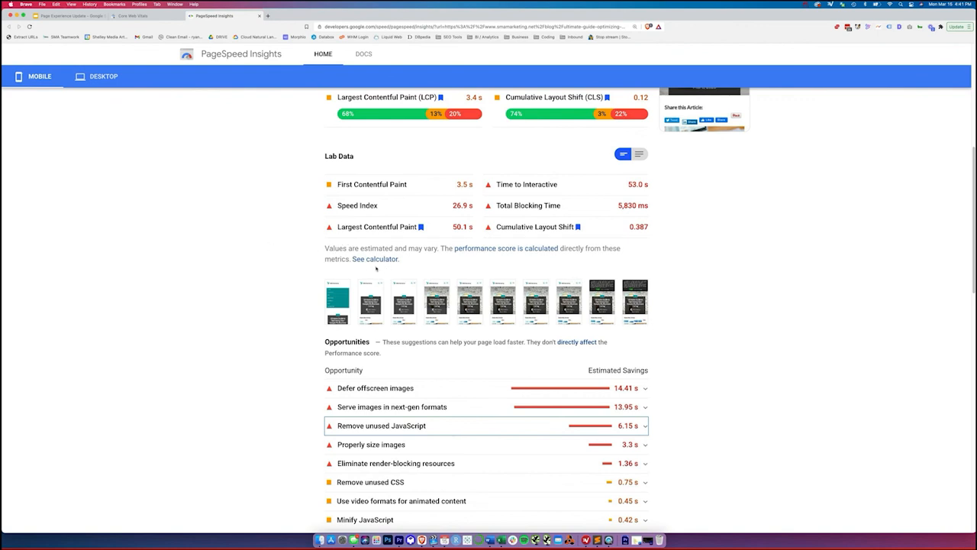
{"action": "mouse_move", "coordinate": [486, 274]}
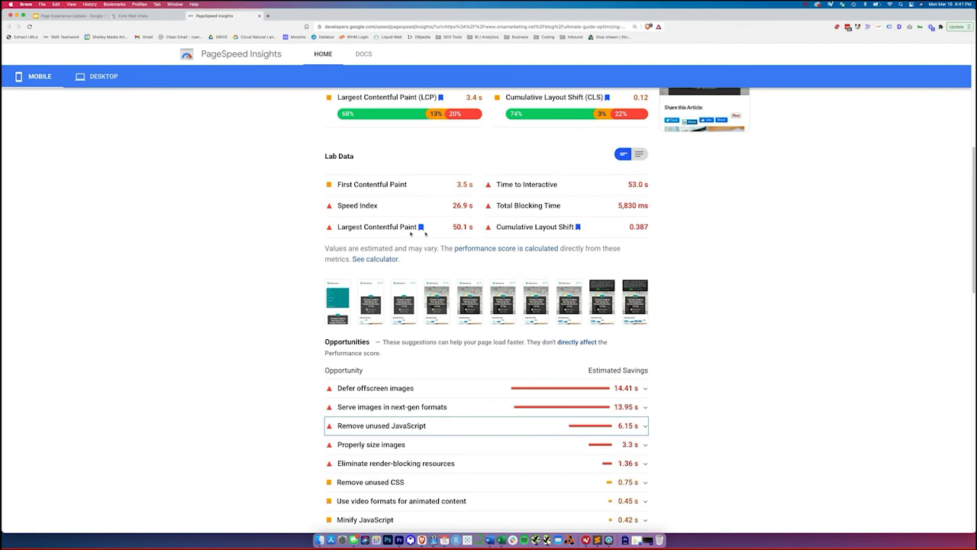
{"action": "mouse_move", "coordinate": [235, 326]}
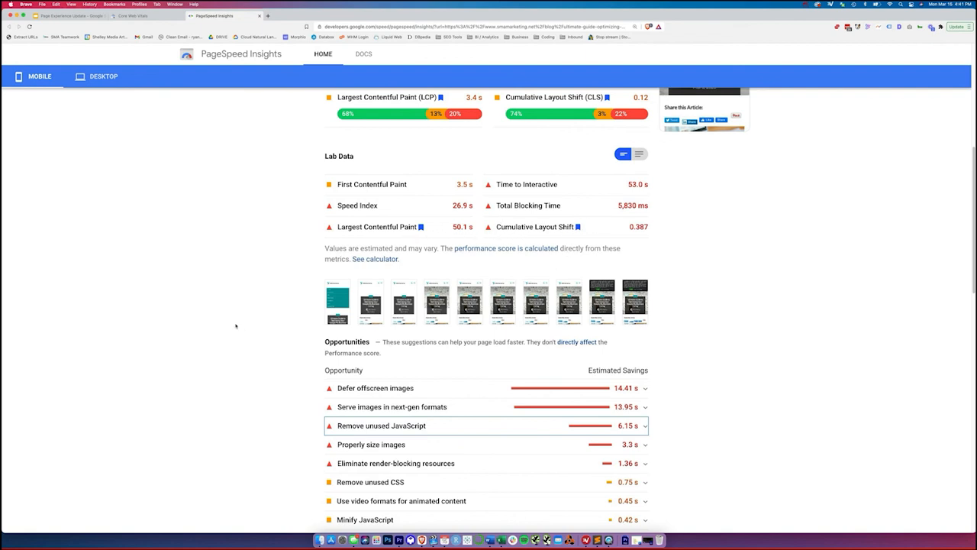